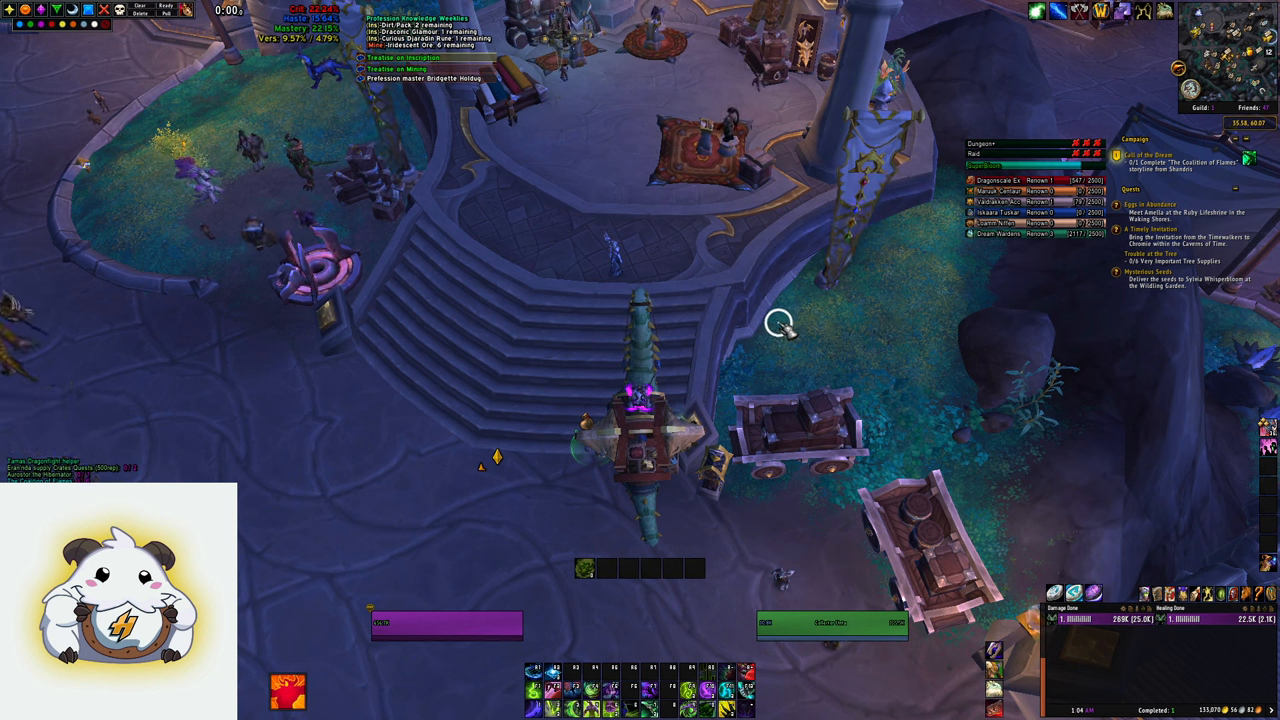
mouse_move(745, 340)
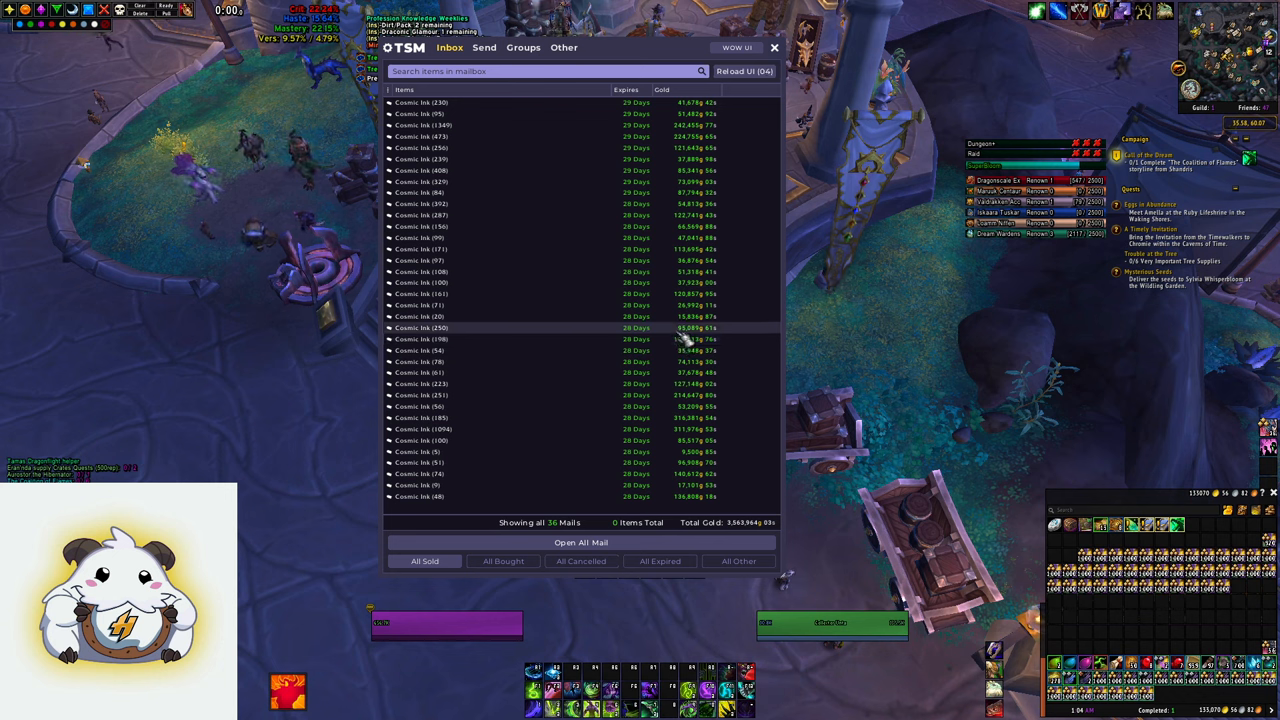
left_click(744, 70)
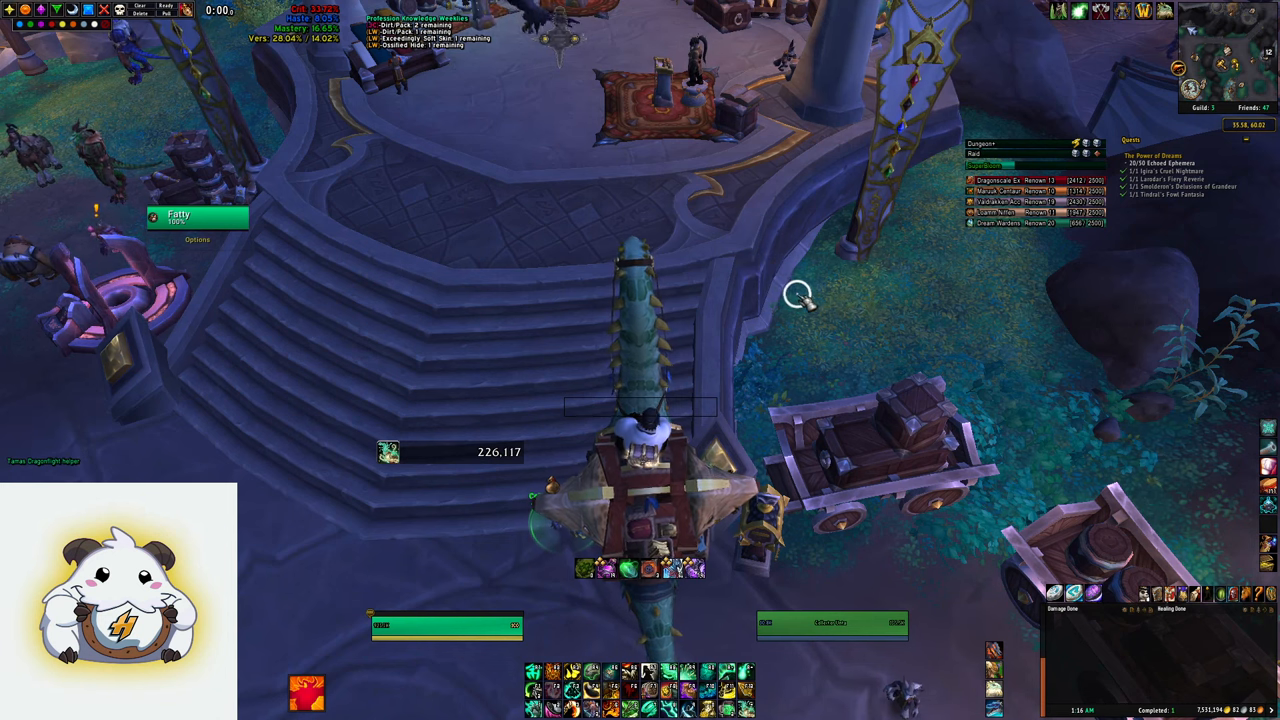
mouse_move(808, 300)
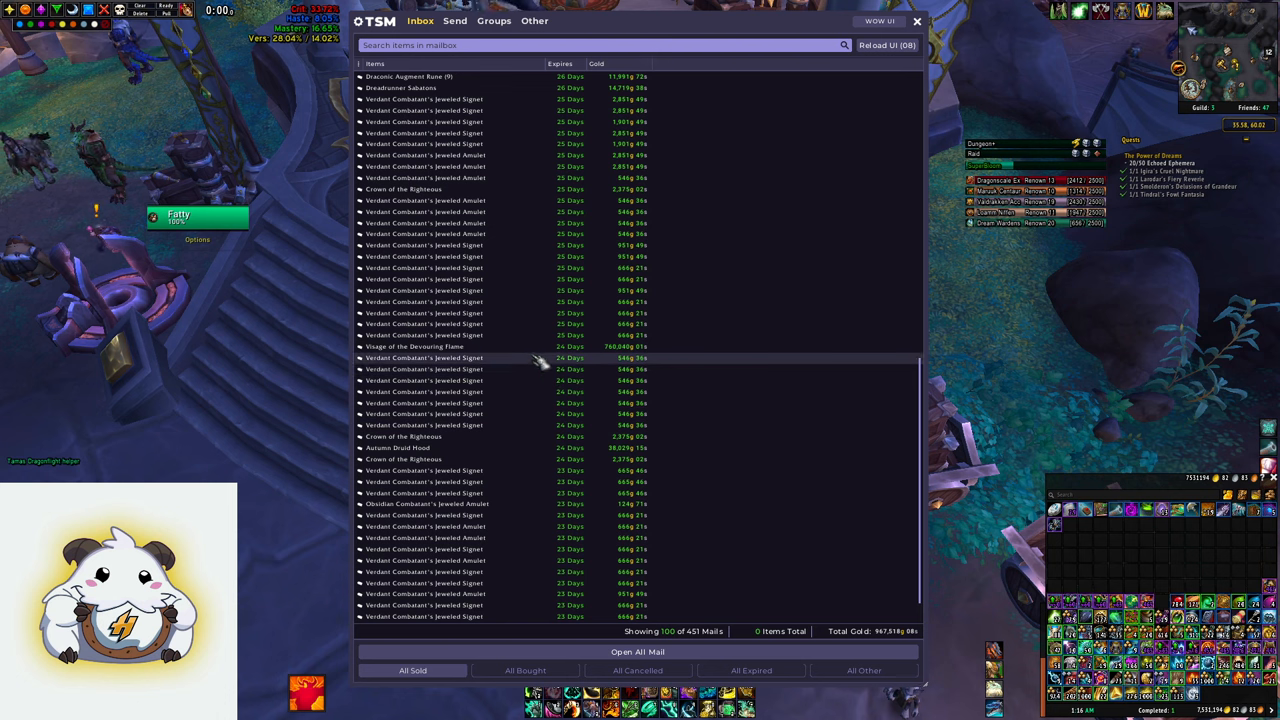
mouse_move(537, 352)
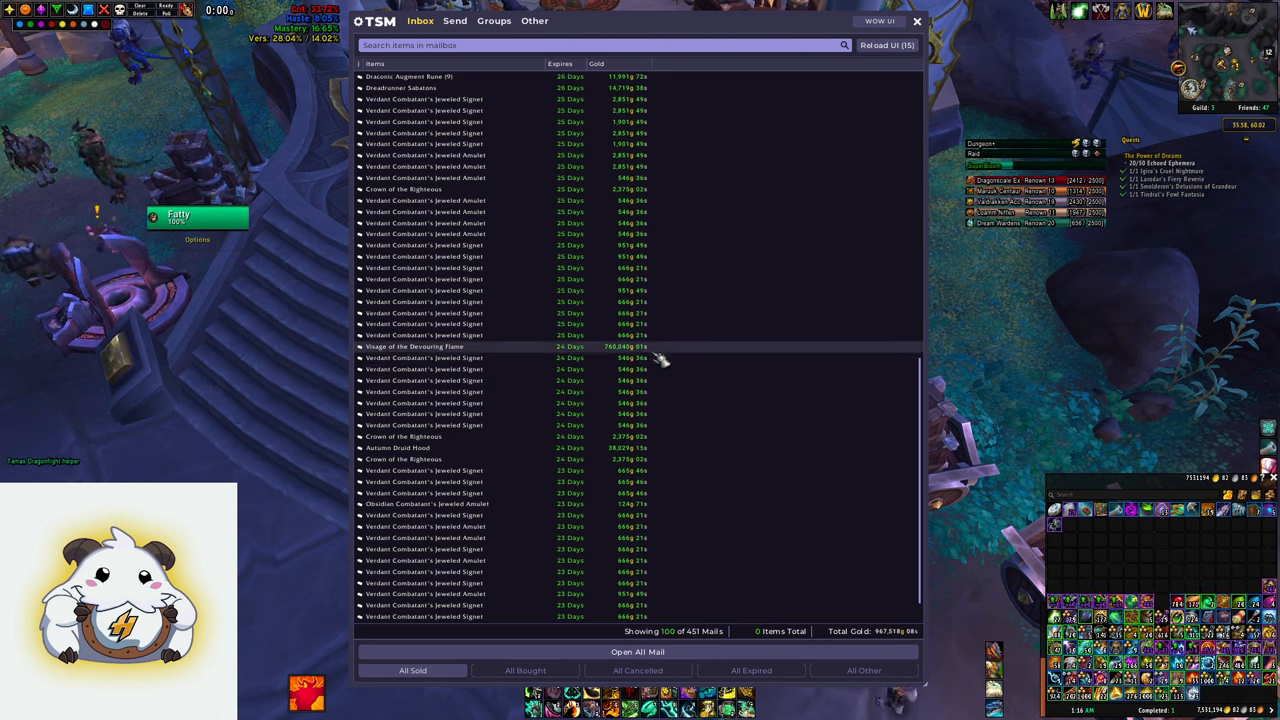
mouse_move(678, 428)
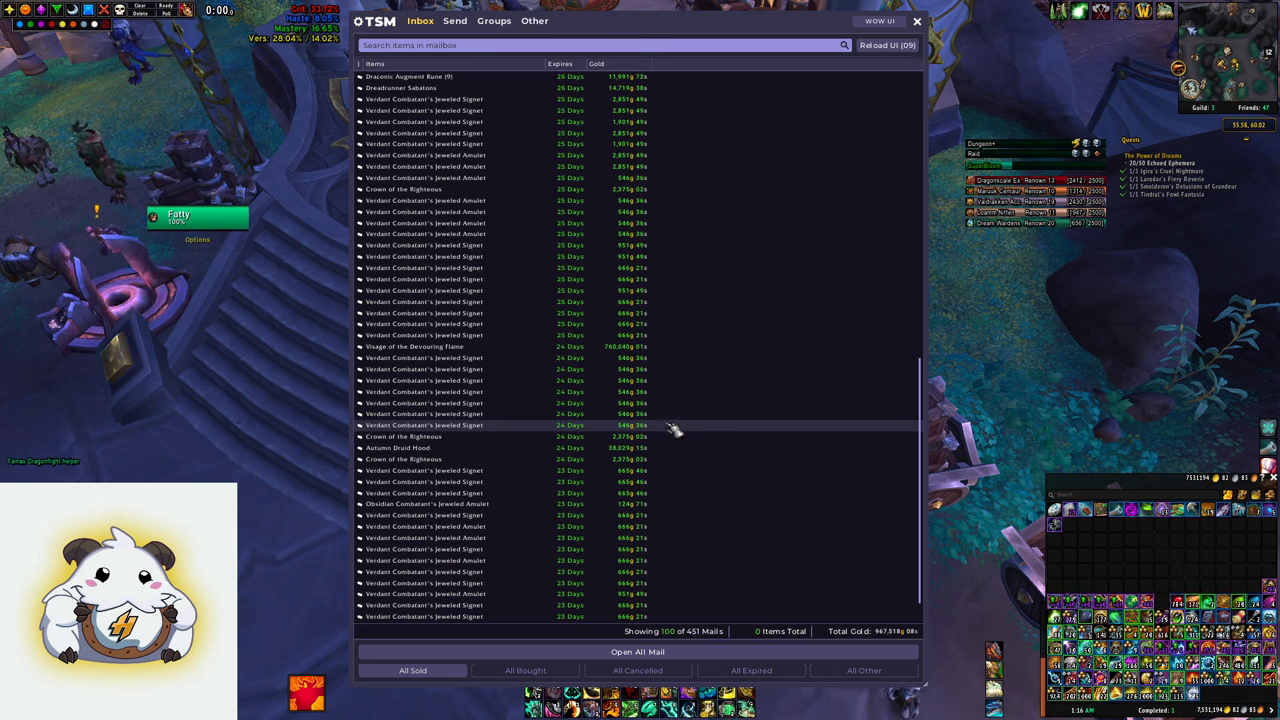
mouse_move(665, 442)
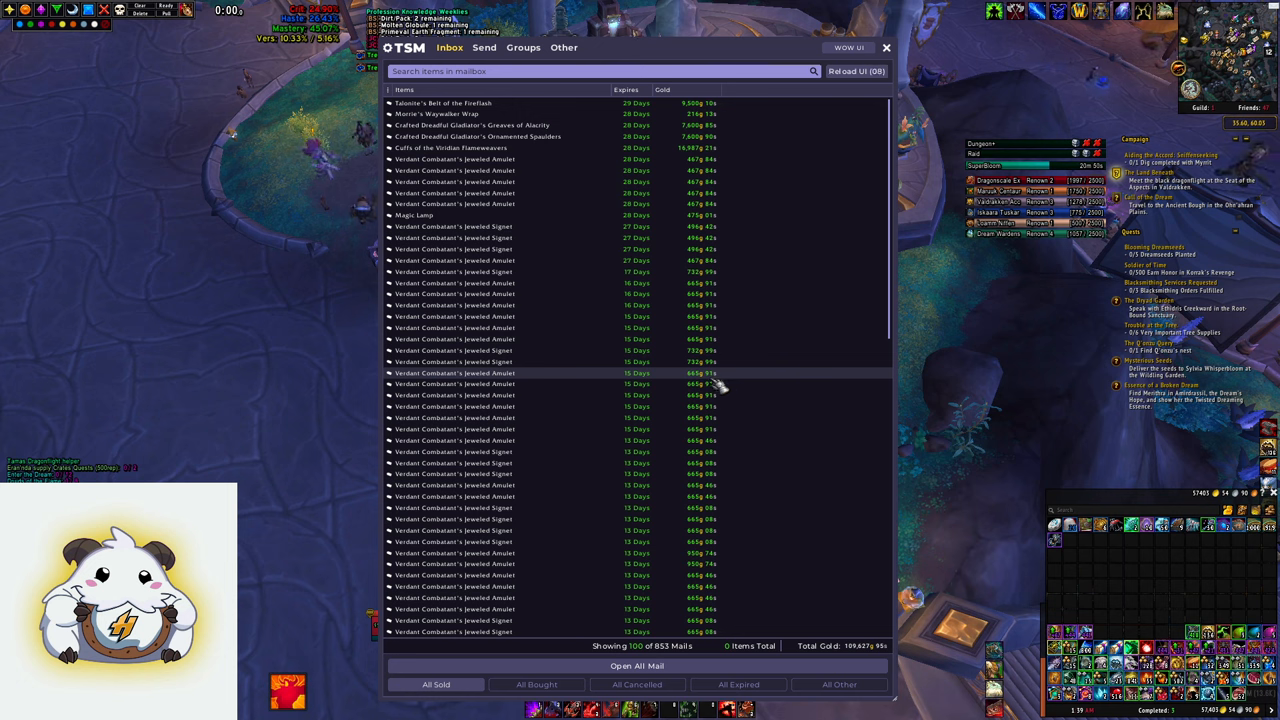
- Scroll the realm's 853-mail All Sold list and click an entry
scroll("down", 3)
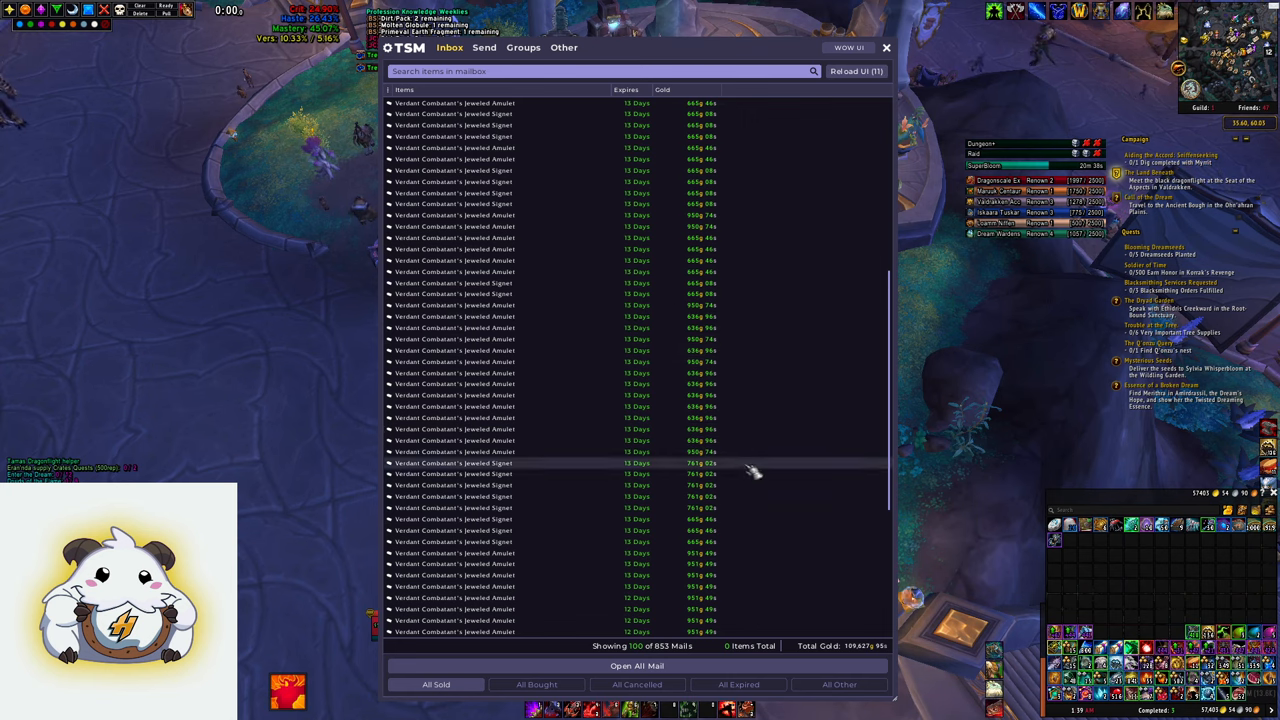
left_click(637, 665)
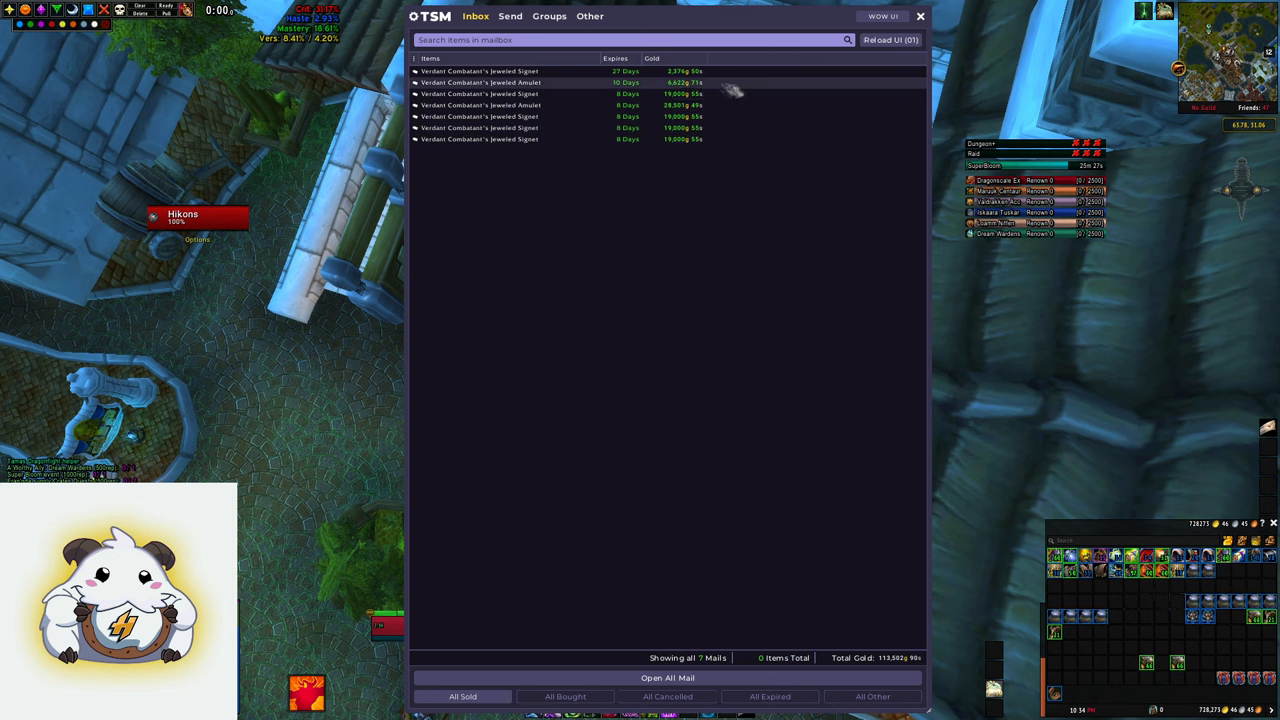
mouse_move(847, 357)
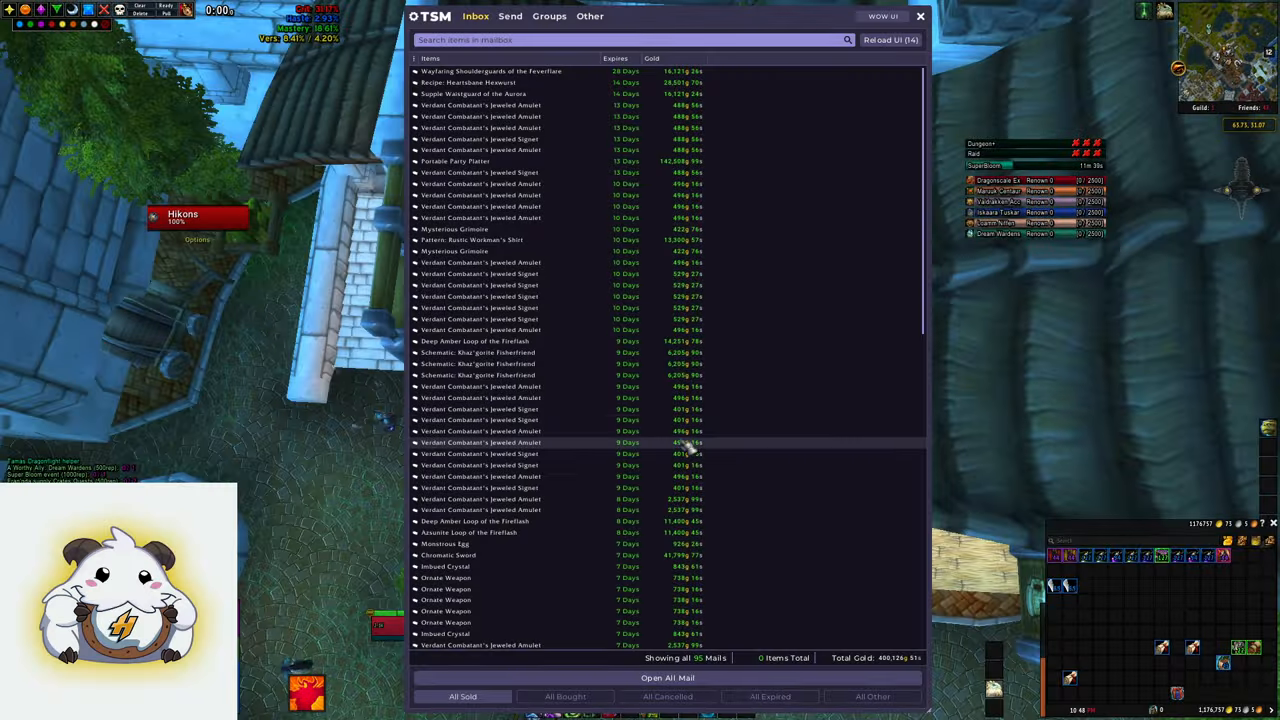
- Scroll down and back up through the 95-mail inbox of 7-day sales
scroll("down", 3)
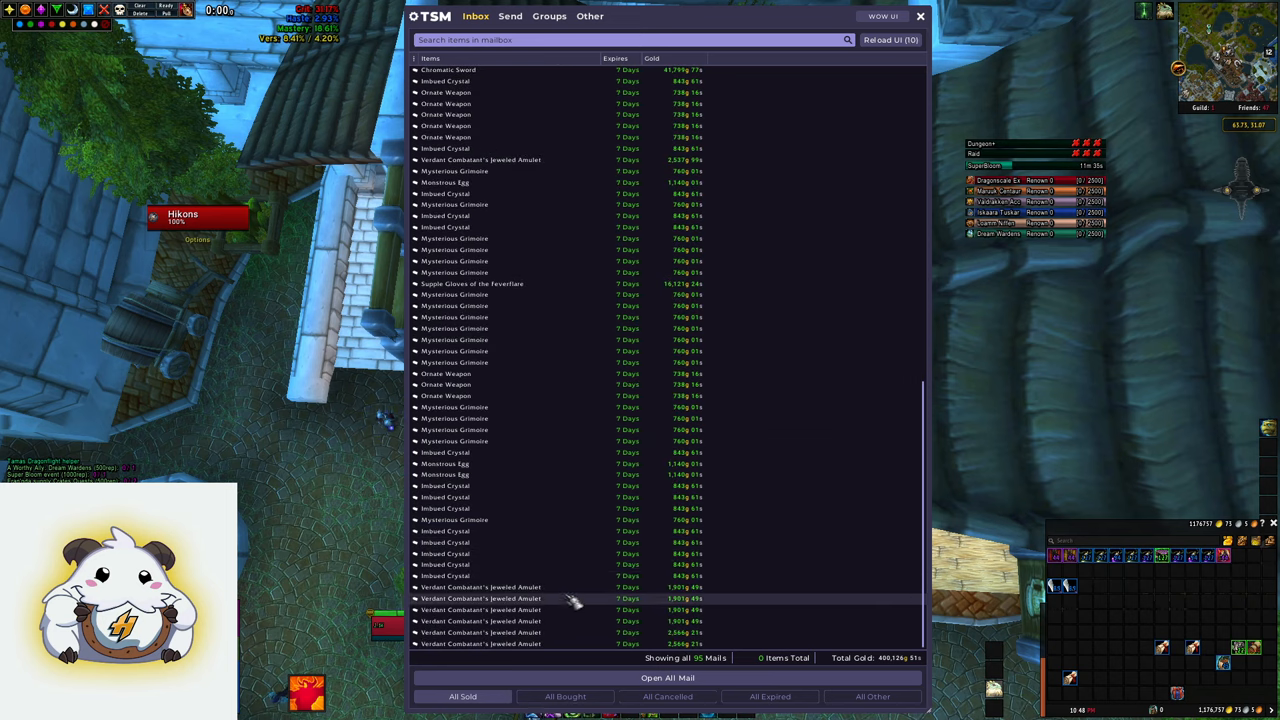
scroll("up", 3)
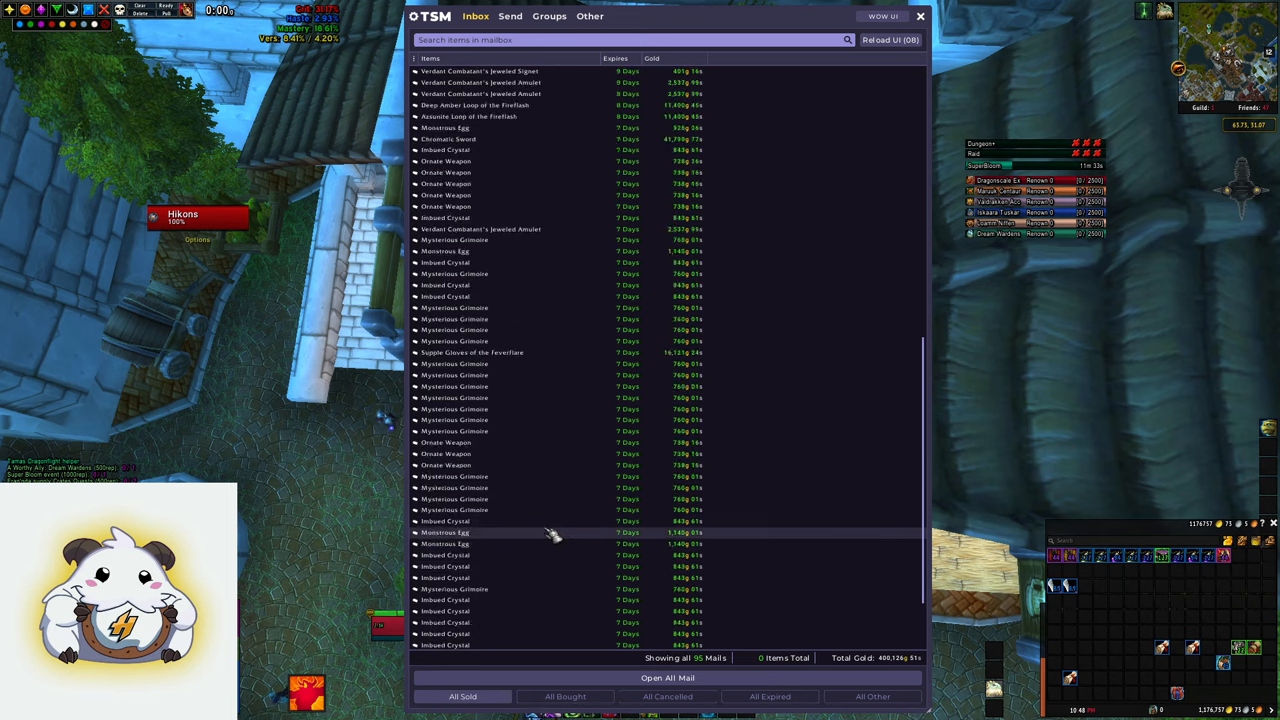
scroll("up", 3)
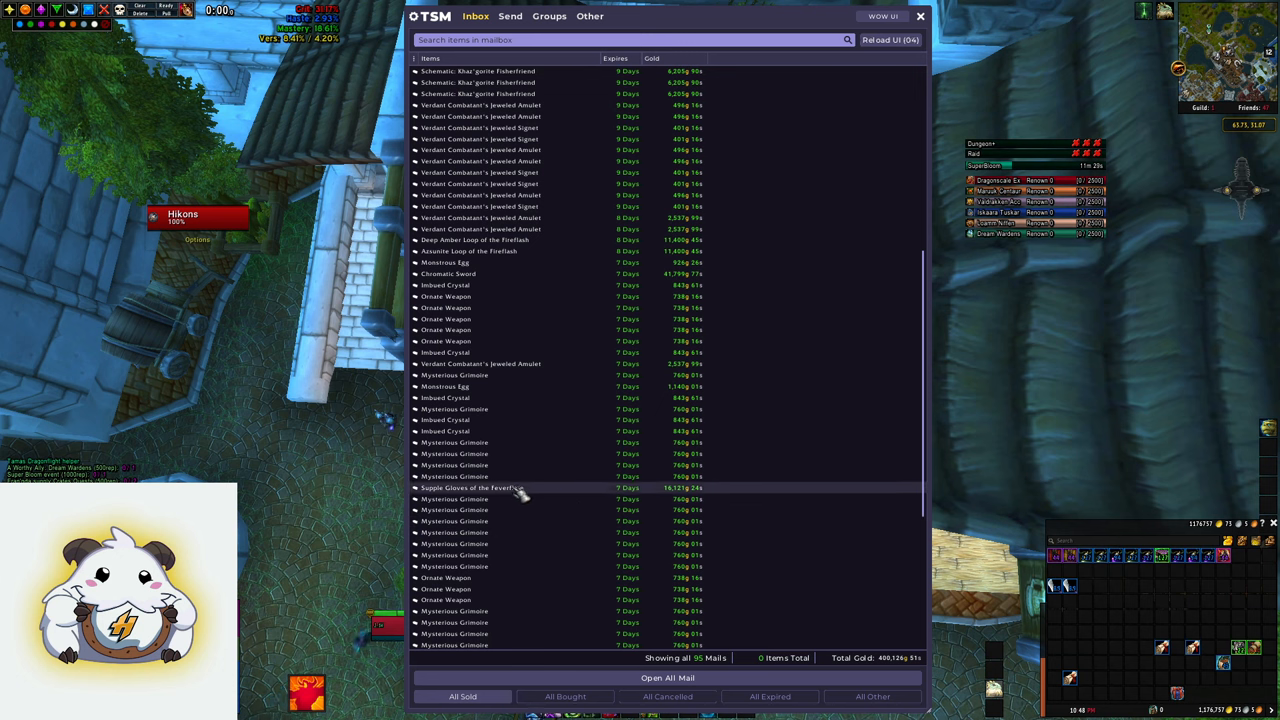
mouse_move(755, 500)
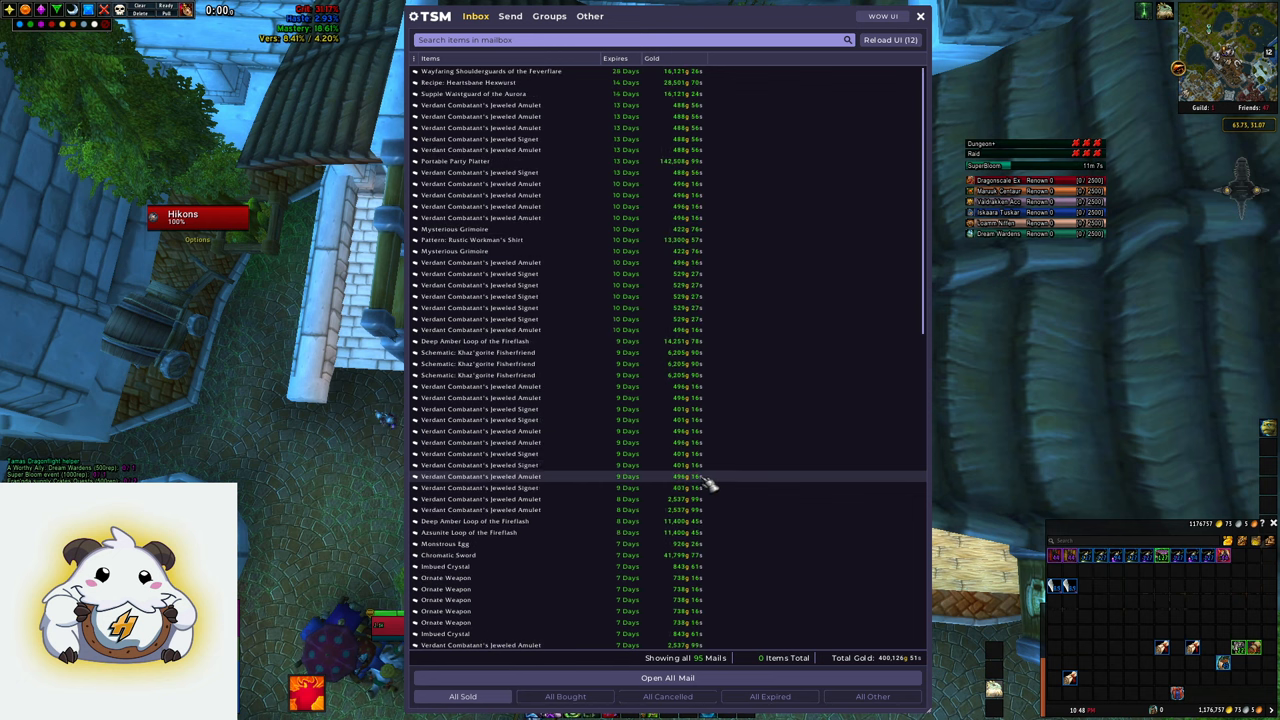
mouse_move(605, 409)
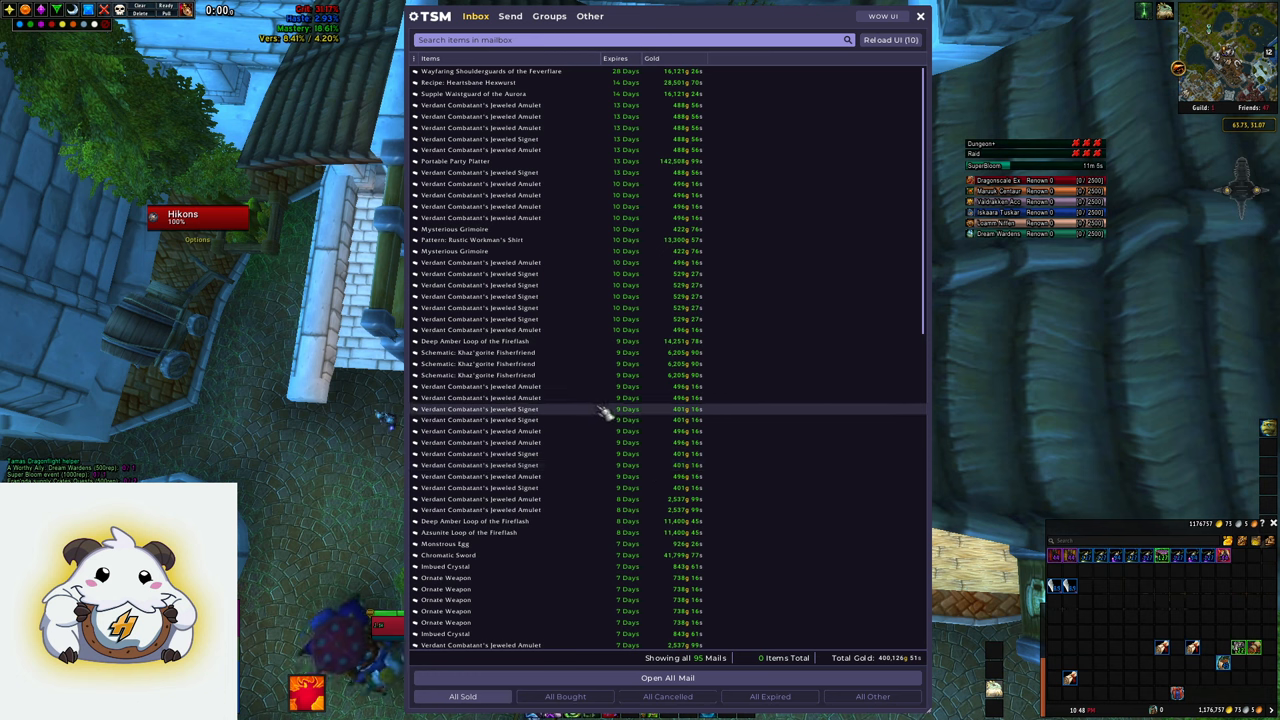
mouse_move(557, 378)
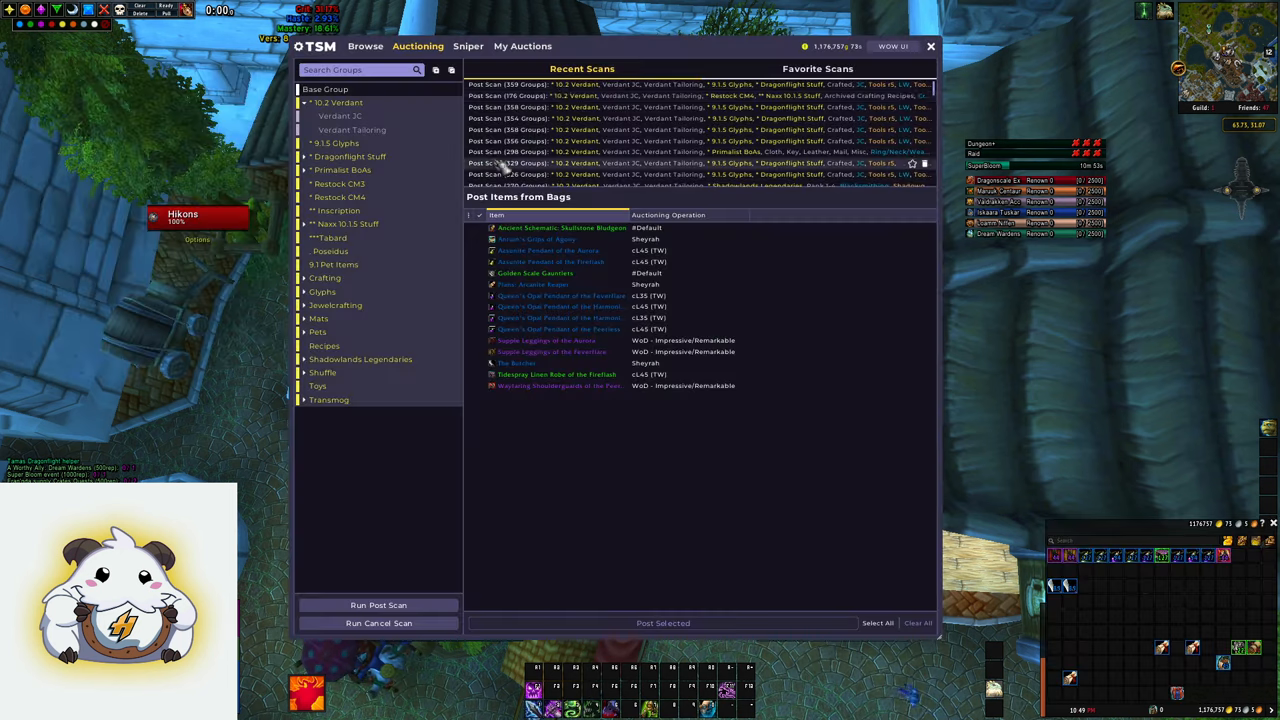
- Close the TSM Auctioning view to return to the 95-mail inbox
left_click(522, 46)
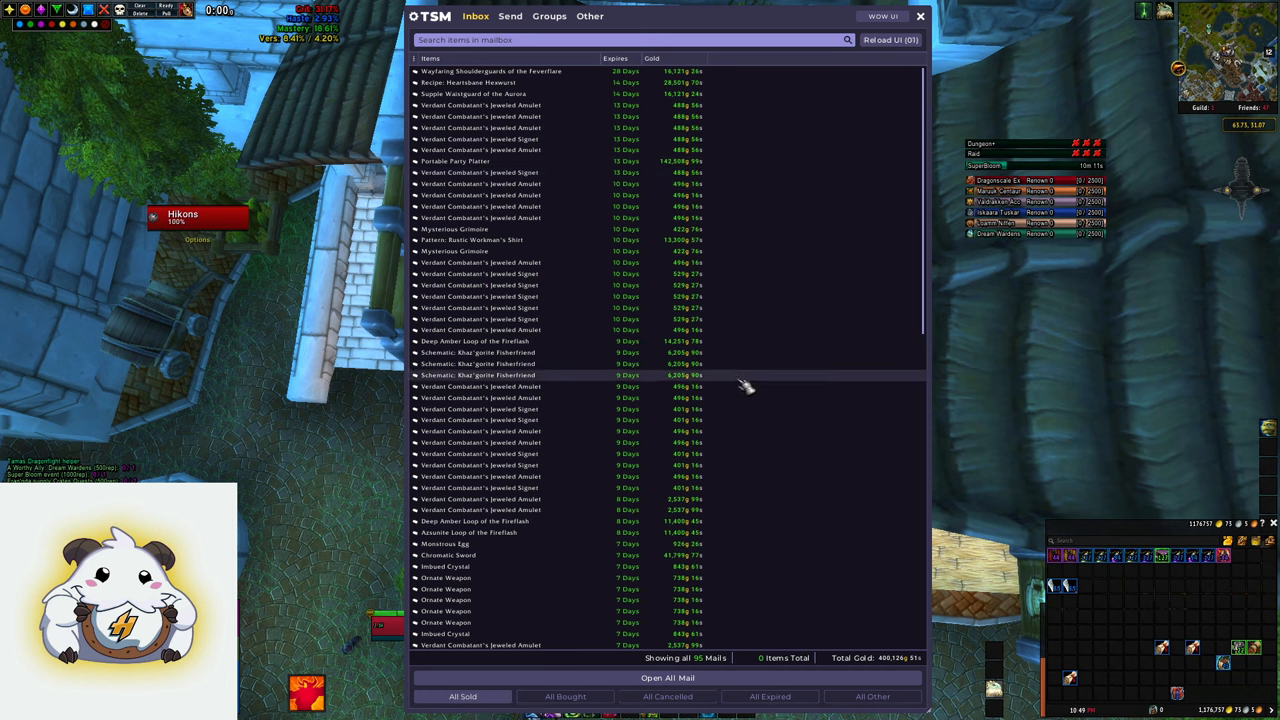
mouse_move(560, 165)
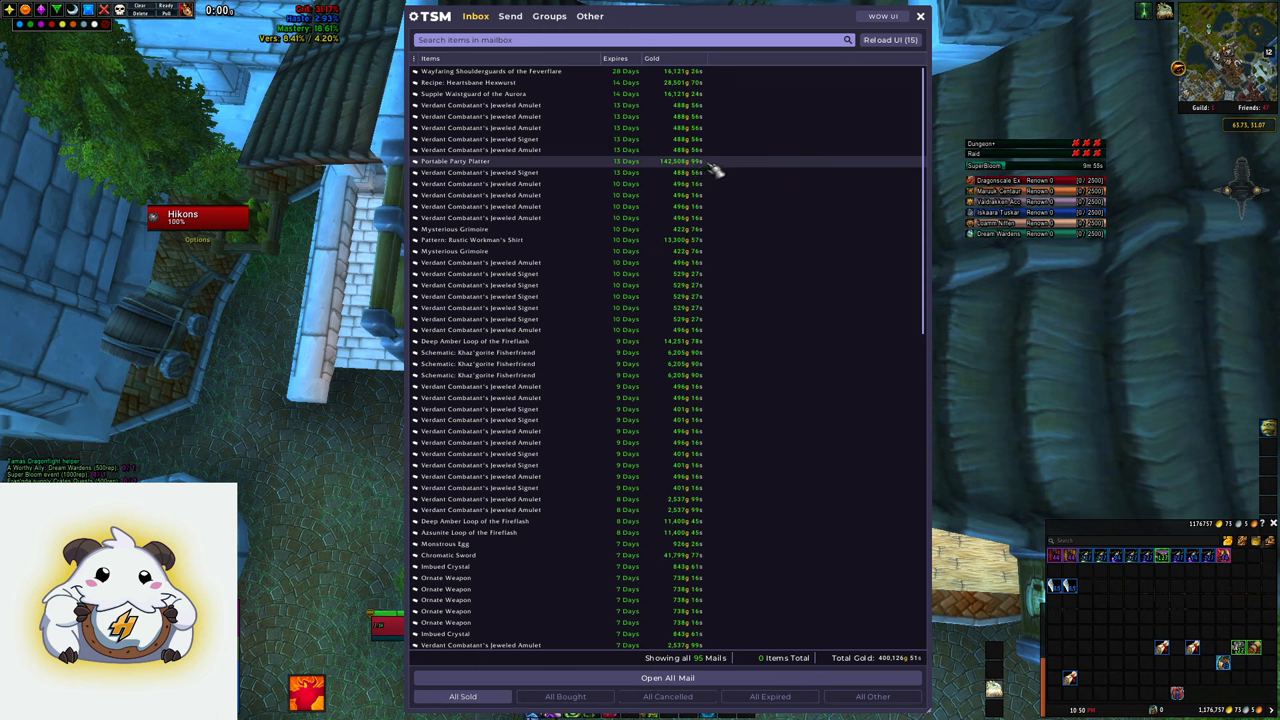
mouse_move(790, 305)
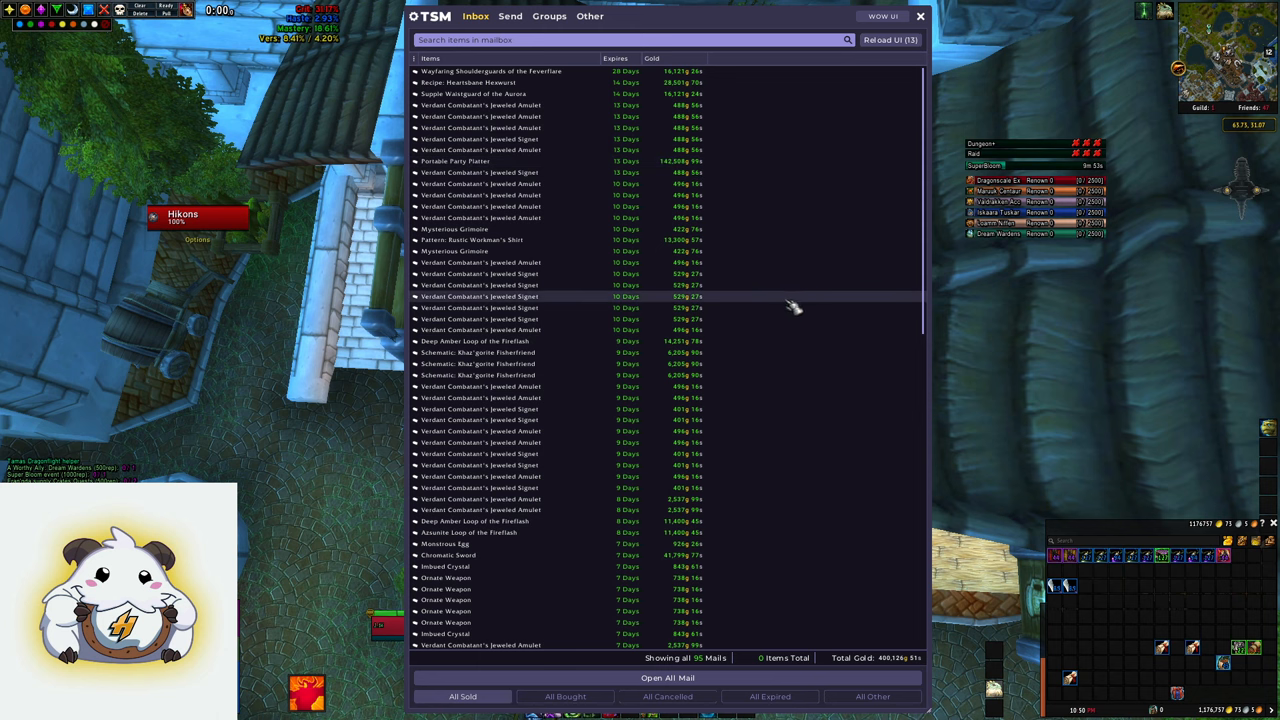
scroll("down", 3)
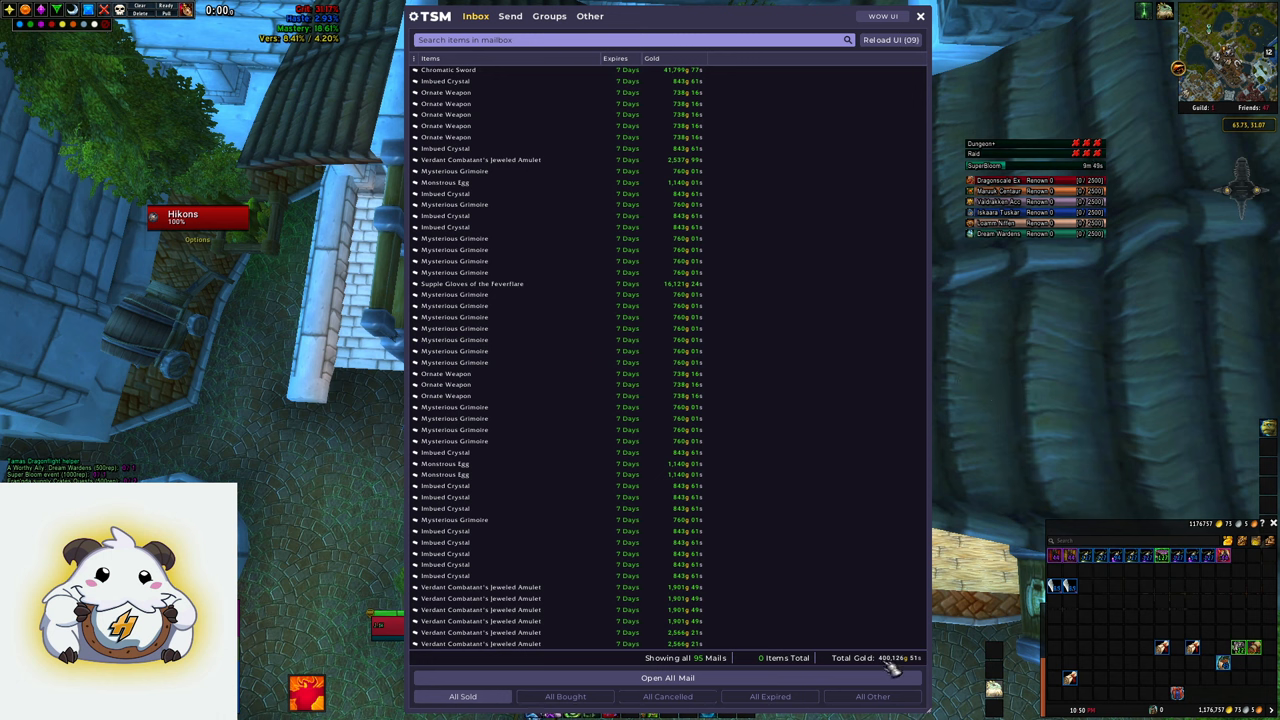
mouse_move(975, 473)
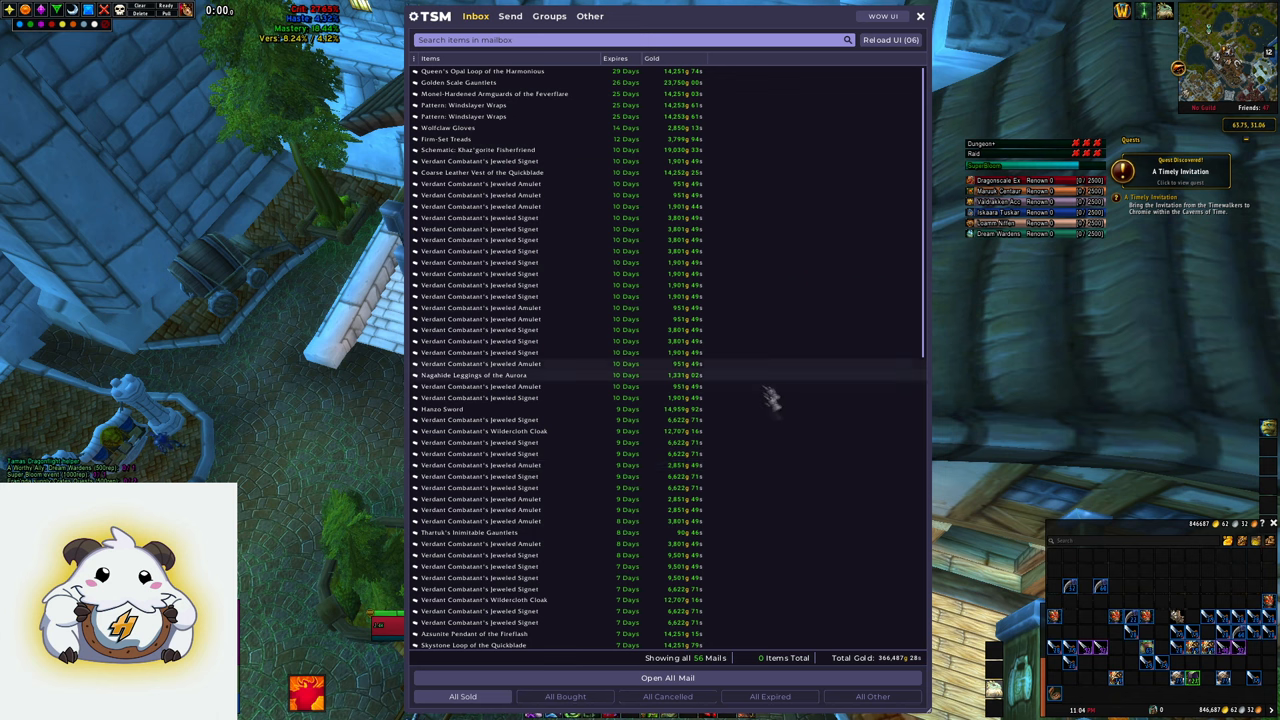
scroll("down", 3)
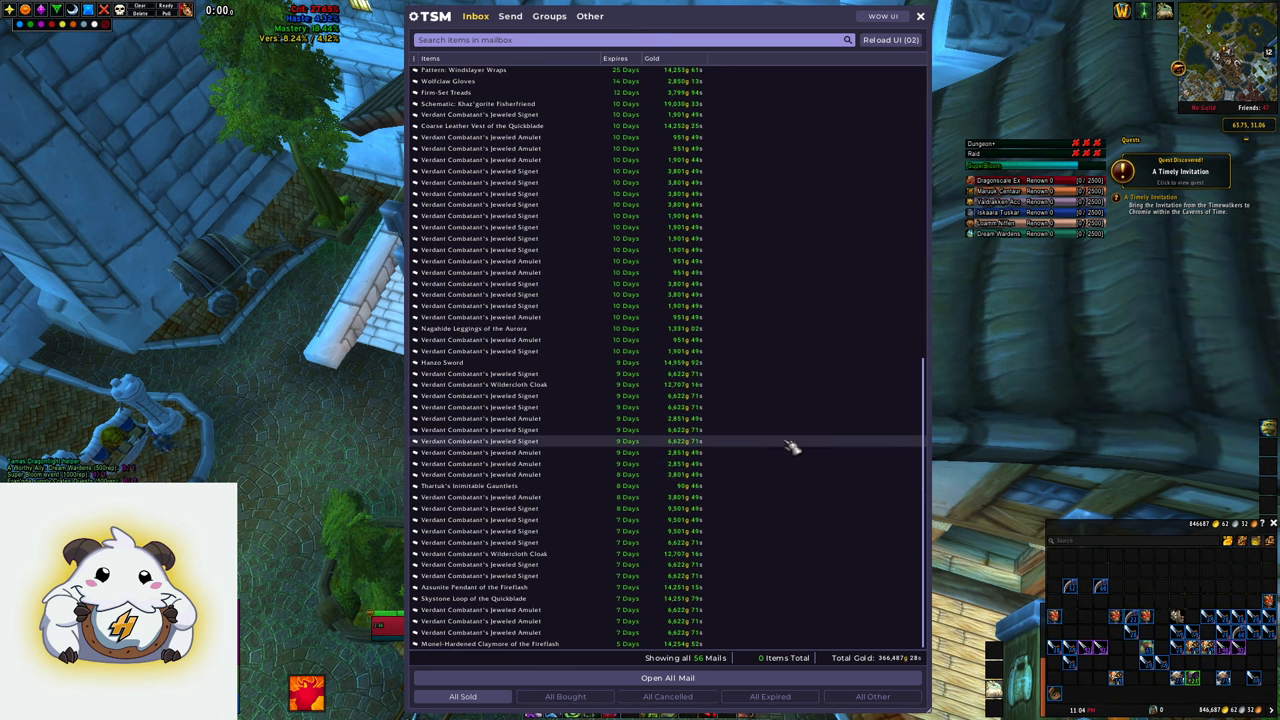
mouse_move(560, 373)
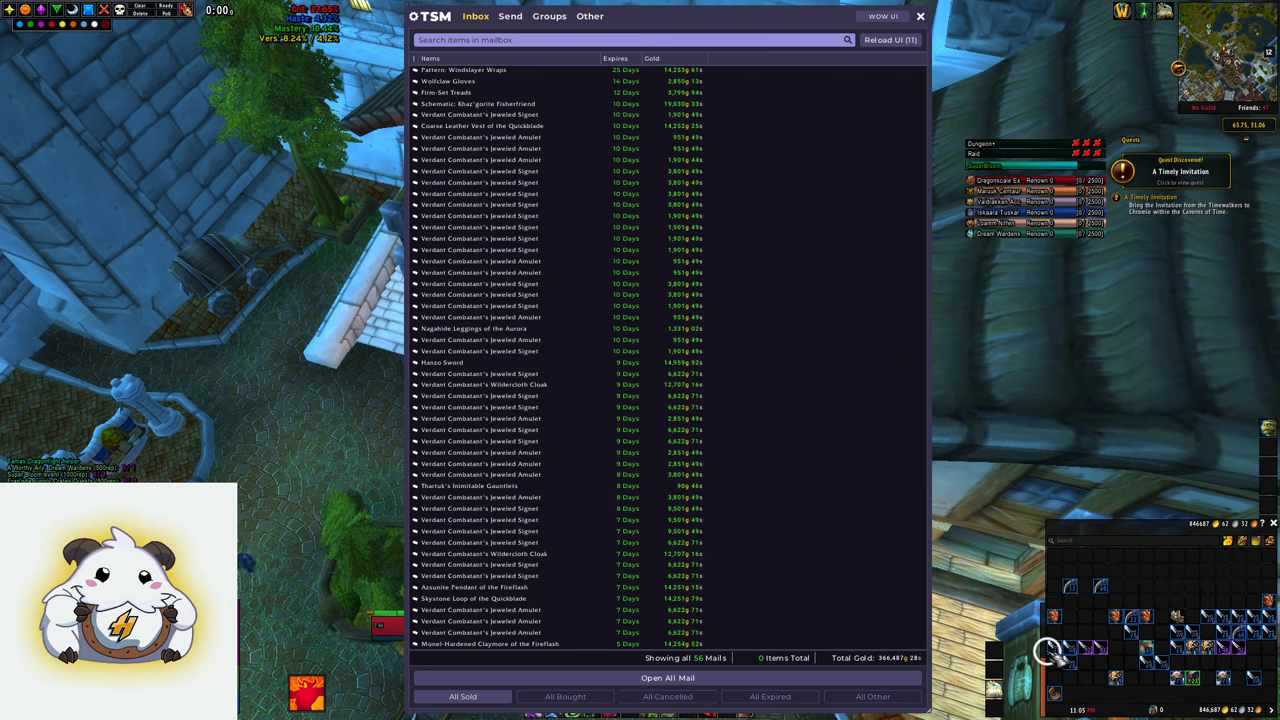
mouse_move(442, 362)
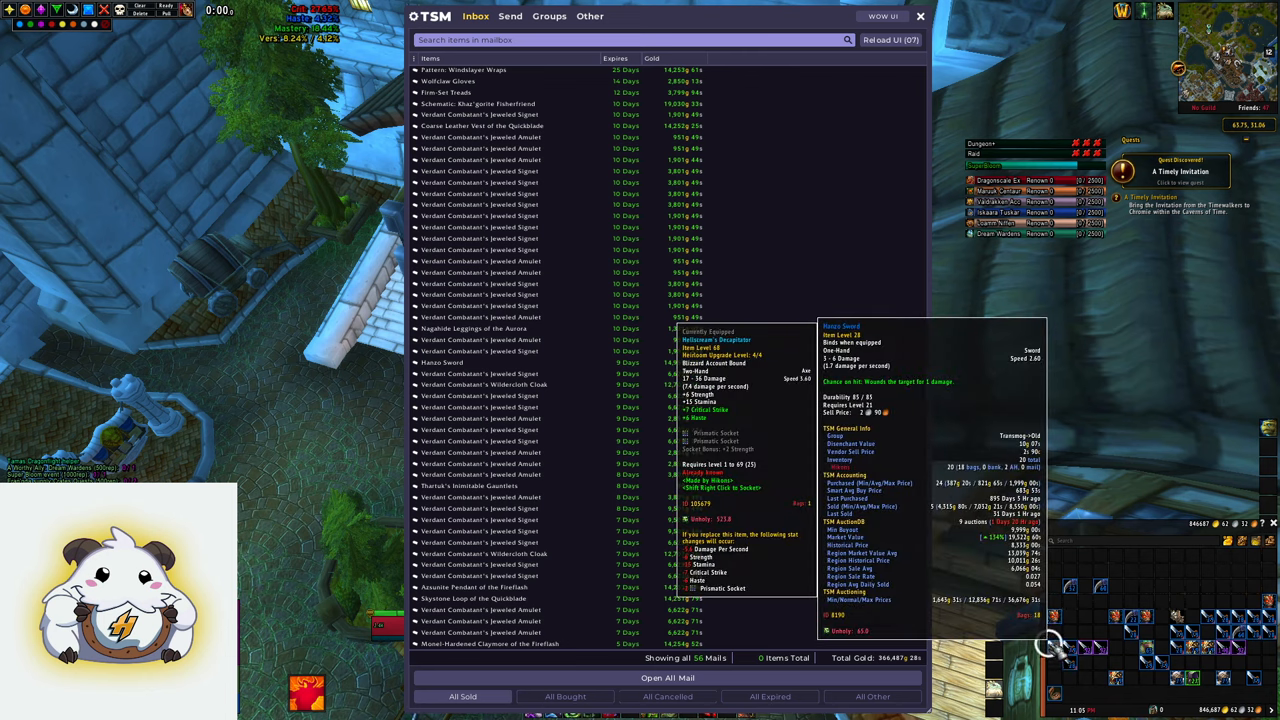
mouse_move(605, 368)
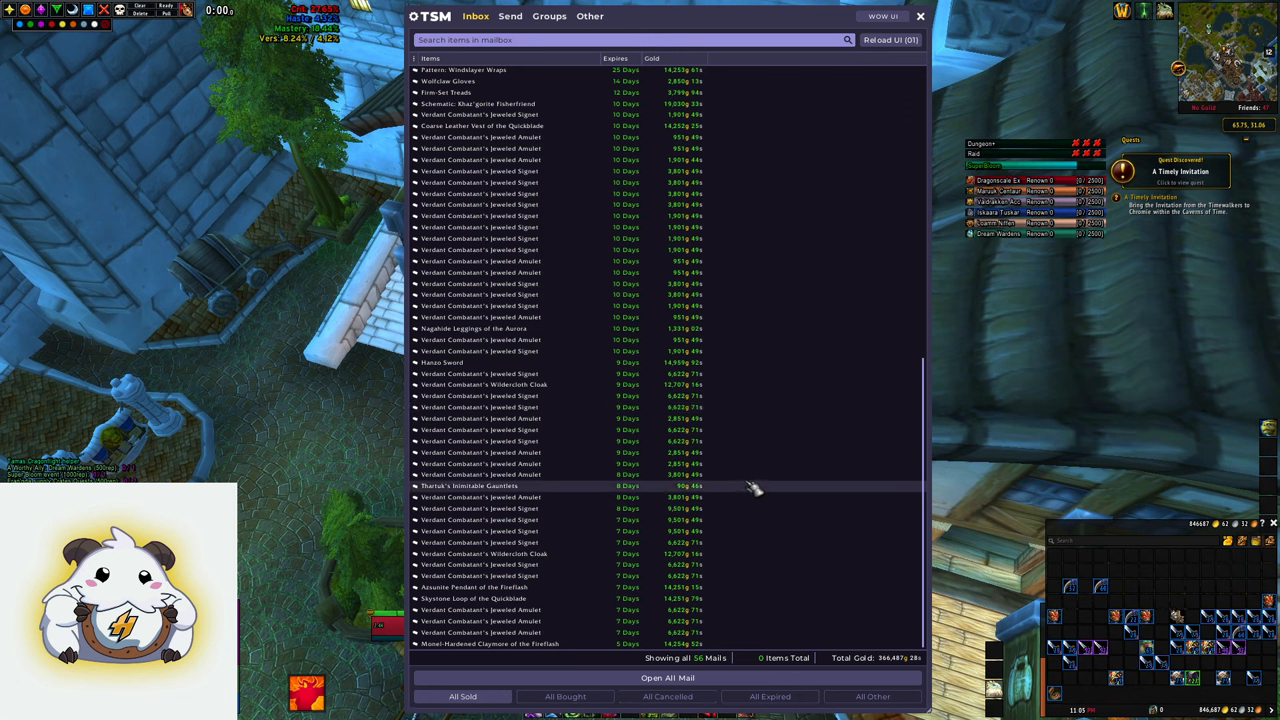
scroll("up", 3)
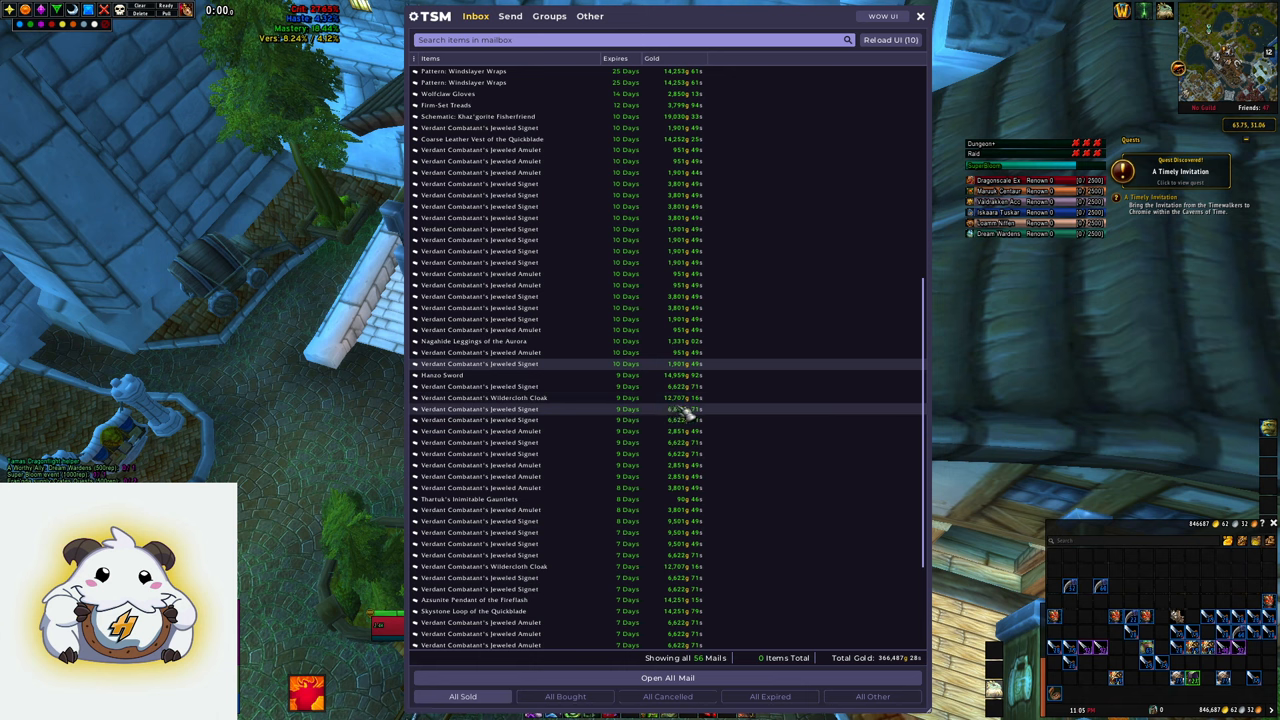
scroll("up", 3)
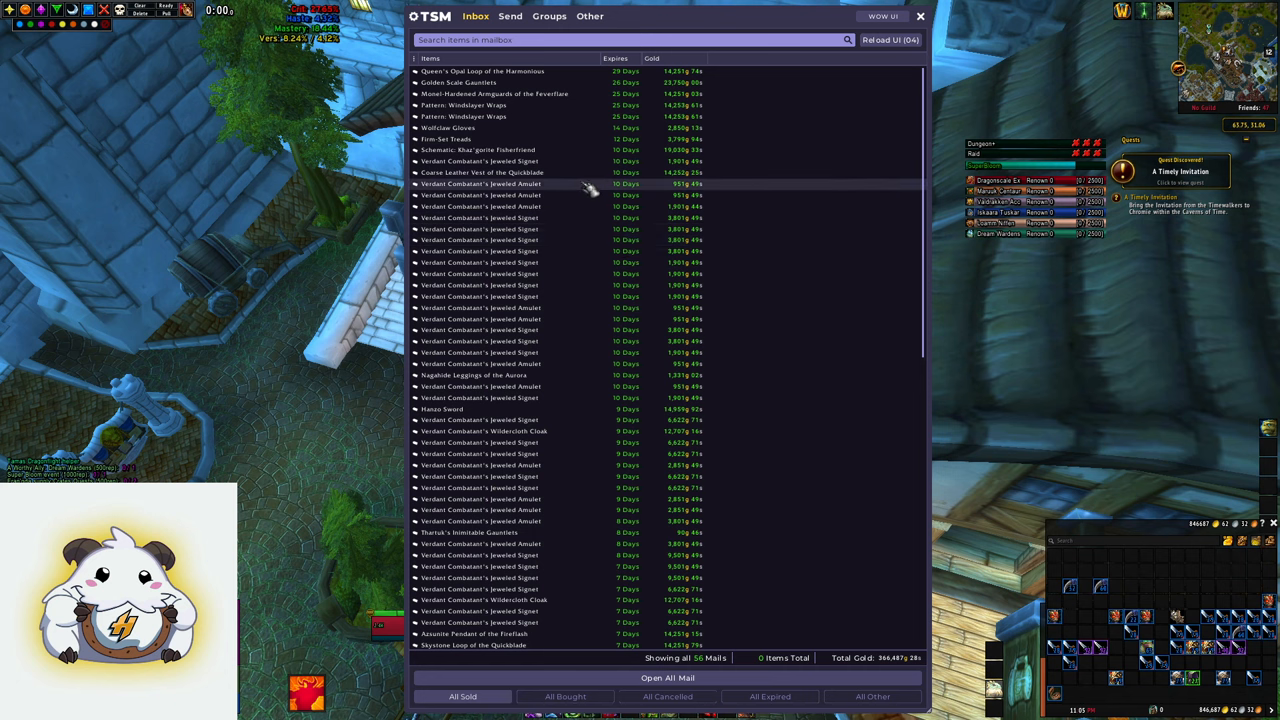
mouse_move(545, 165)
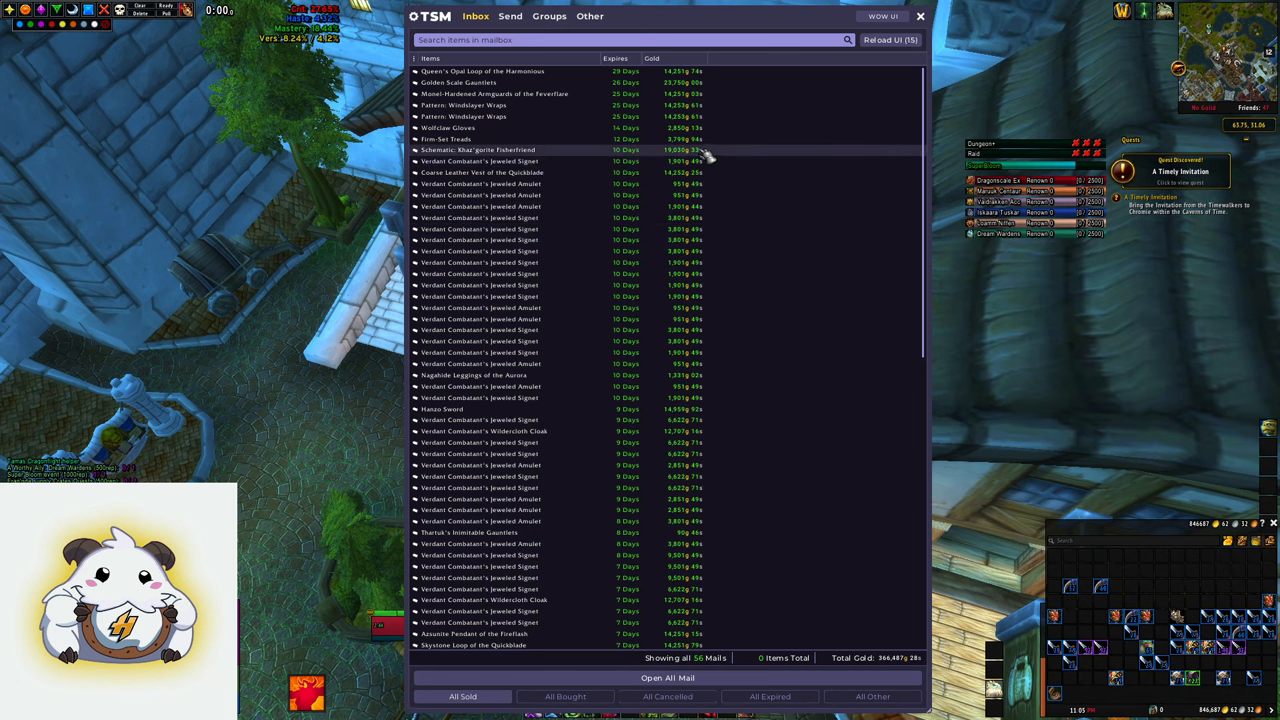
mouse_move(820, 325)
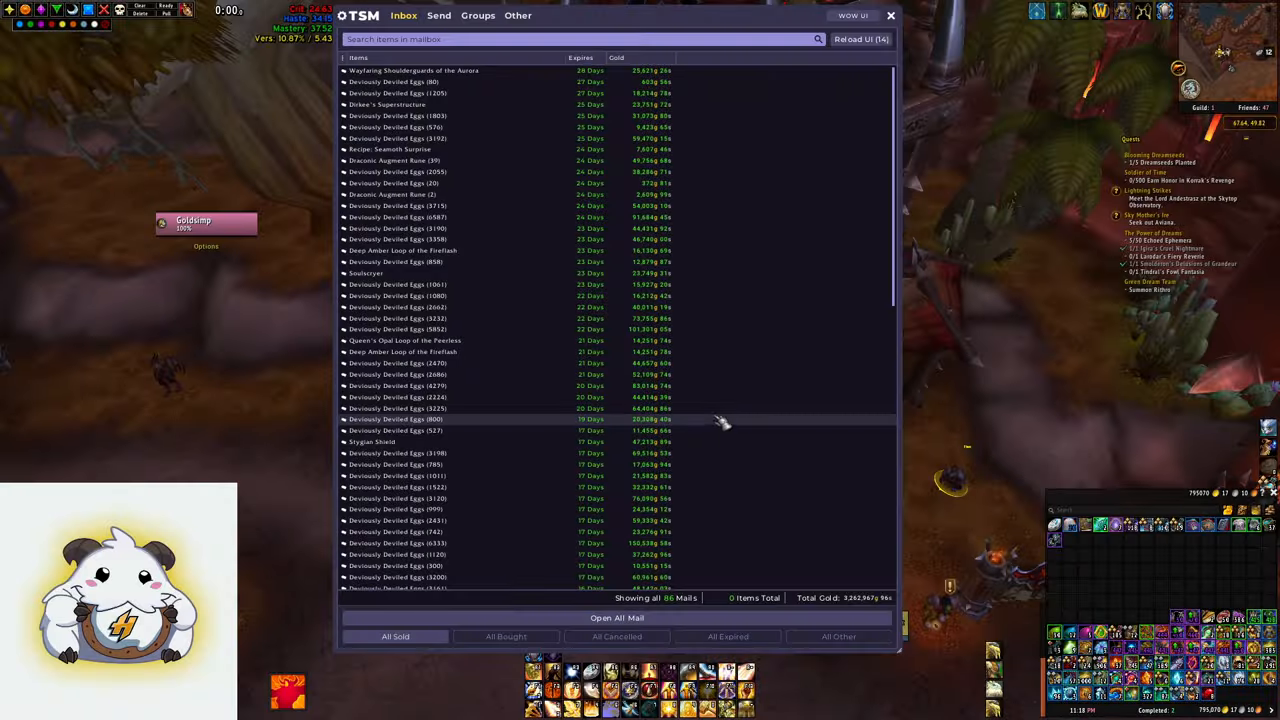
scroll("down", 3)
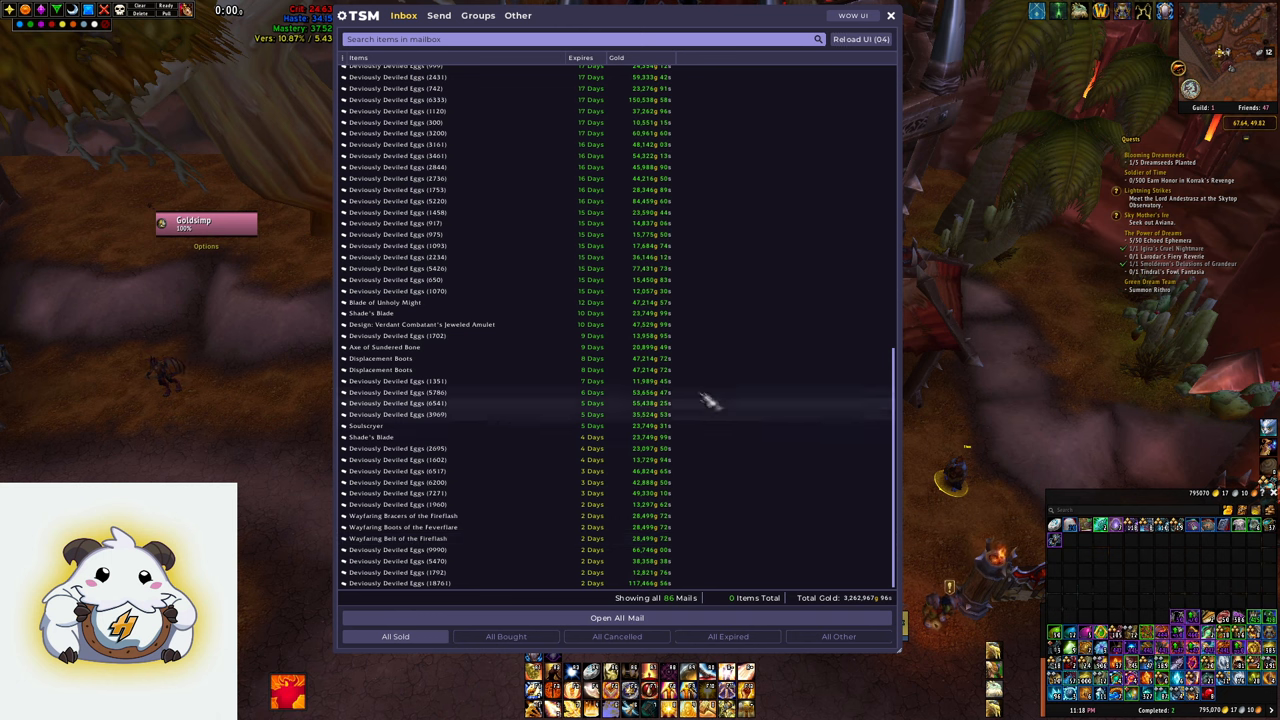
mouse_move(760, 478)
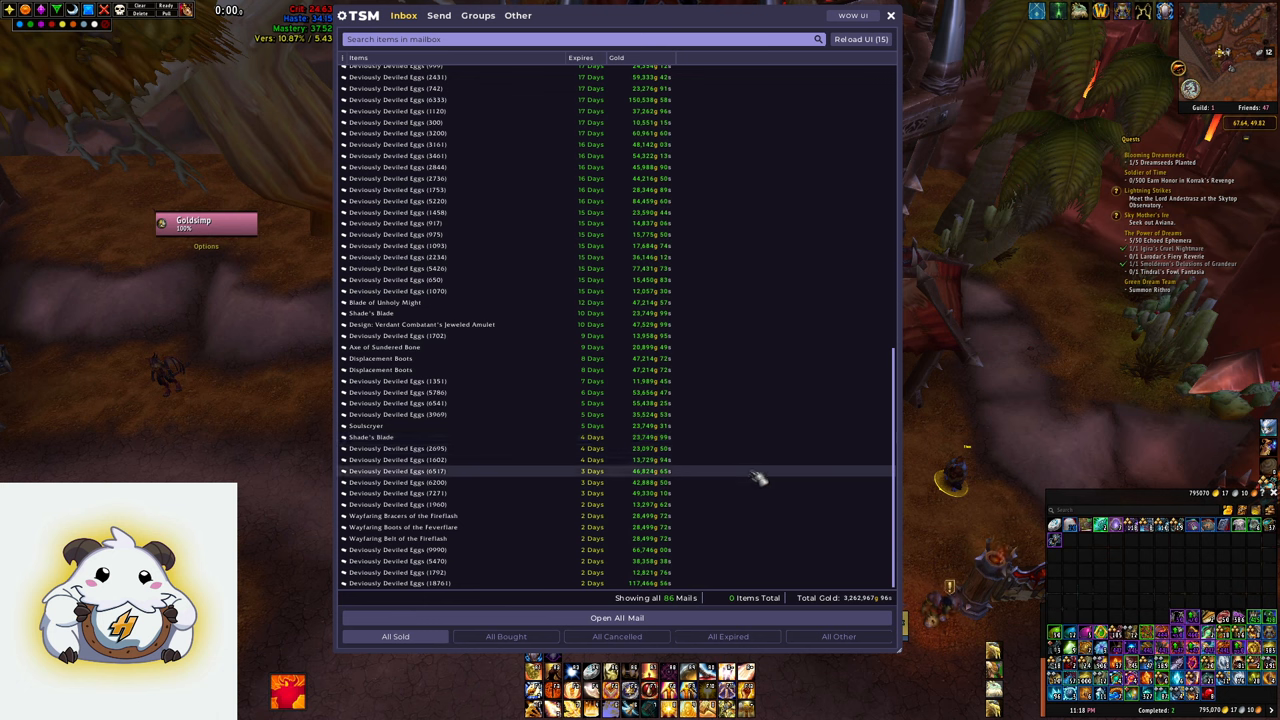
mouse_move(758, 498)
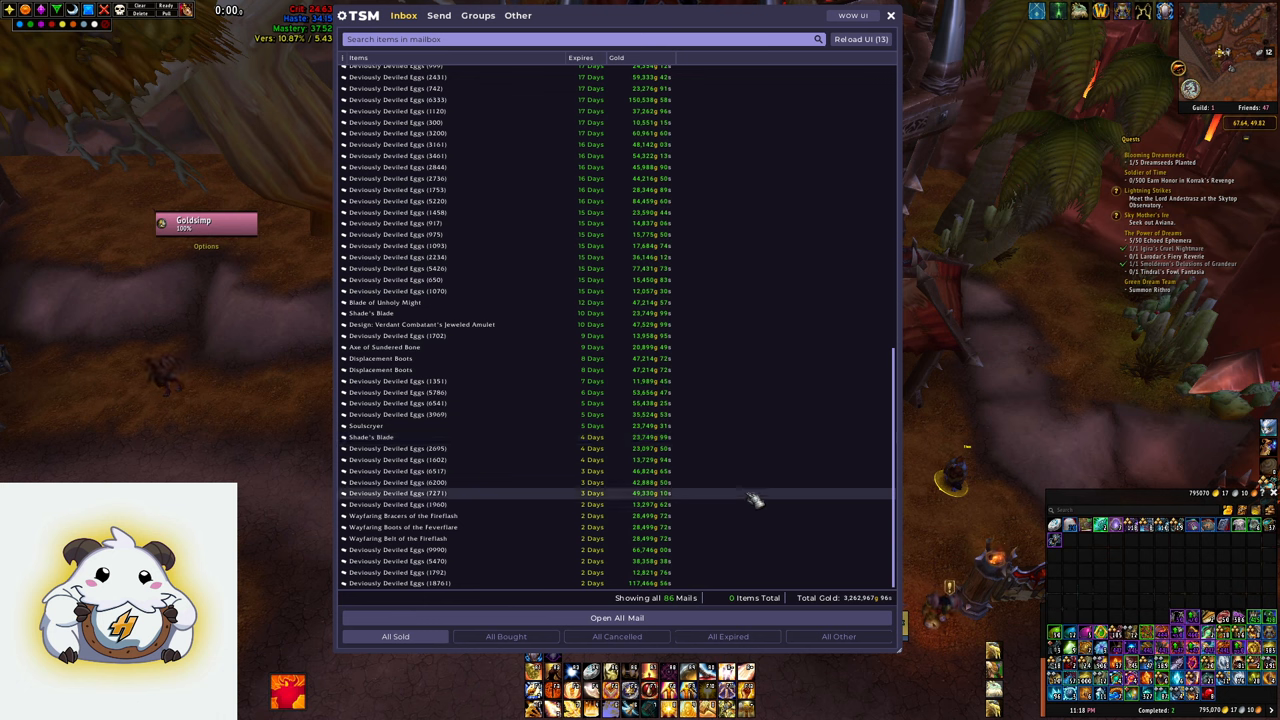
mouse_move(708, 483)
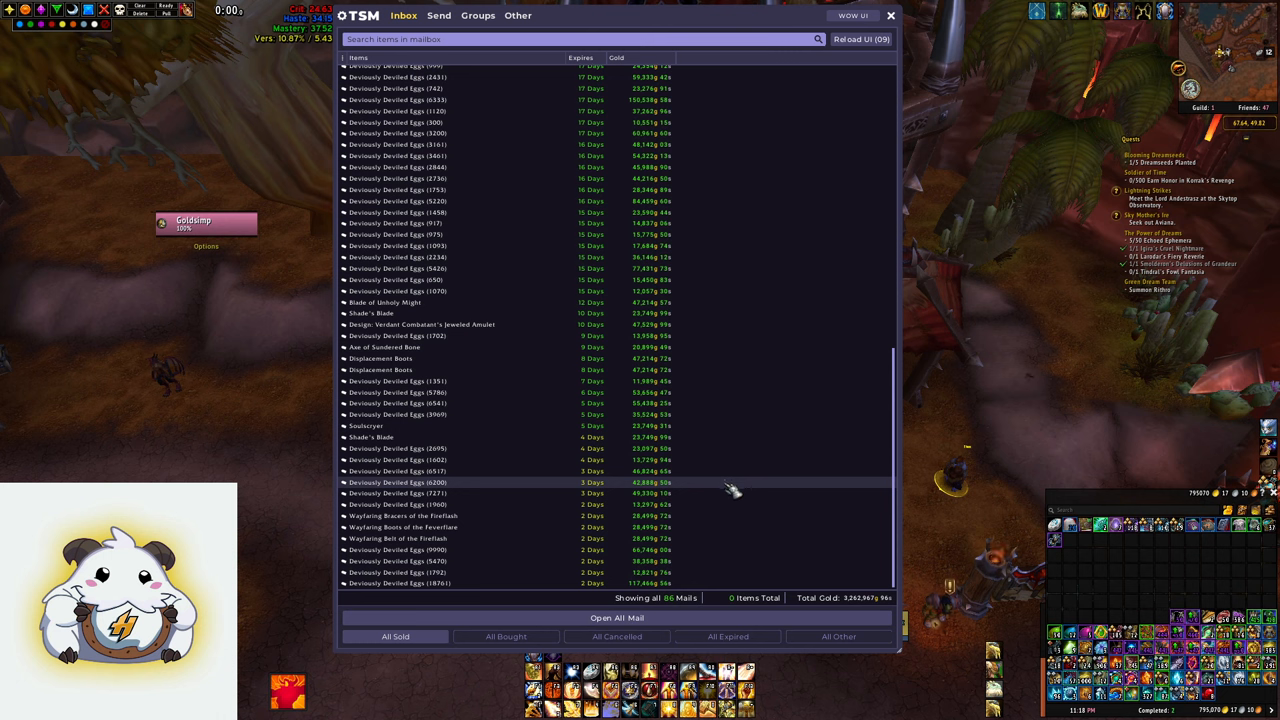
mouse_move(745, 473)
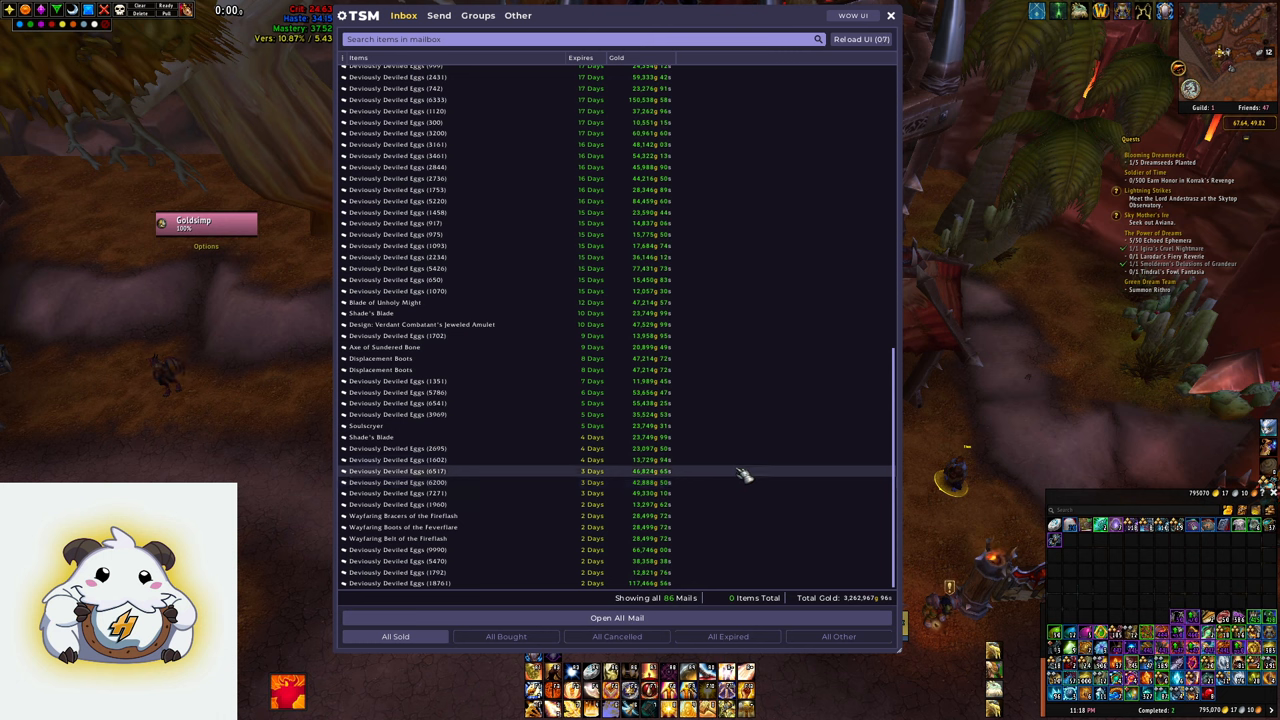
mouse_move(700, 527)
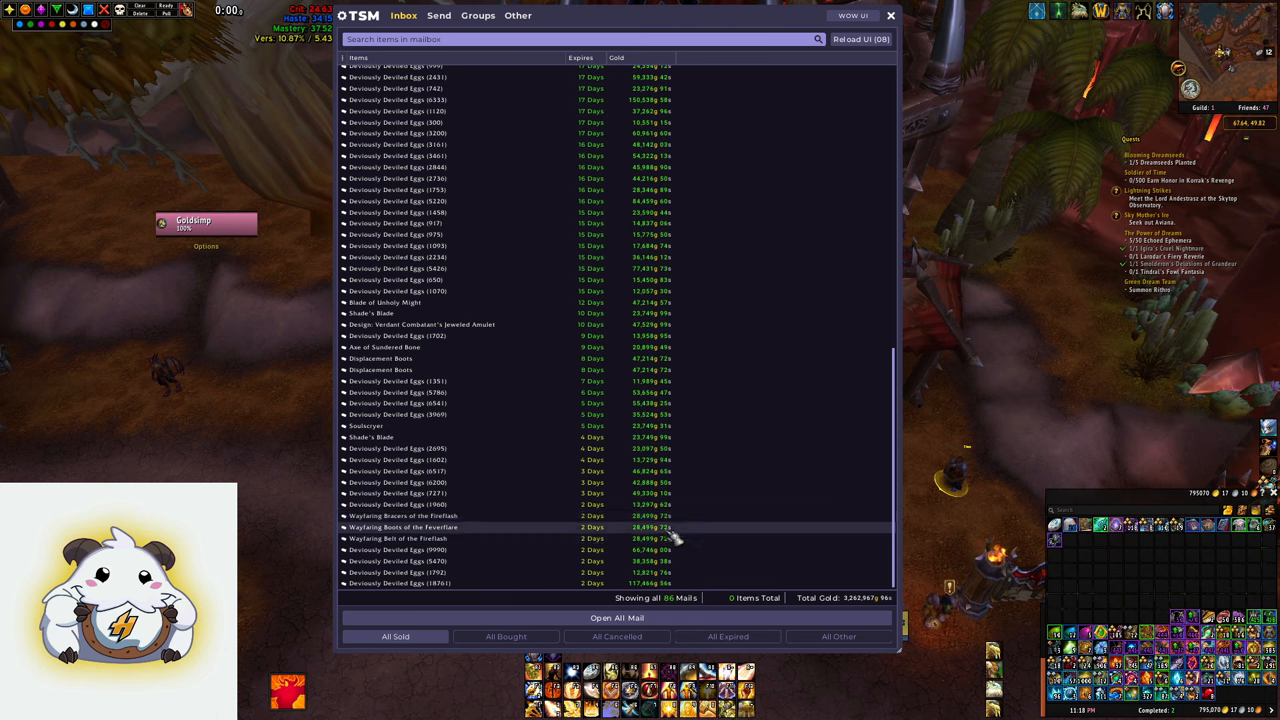
scroll("up", 3)
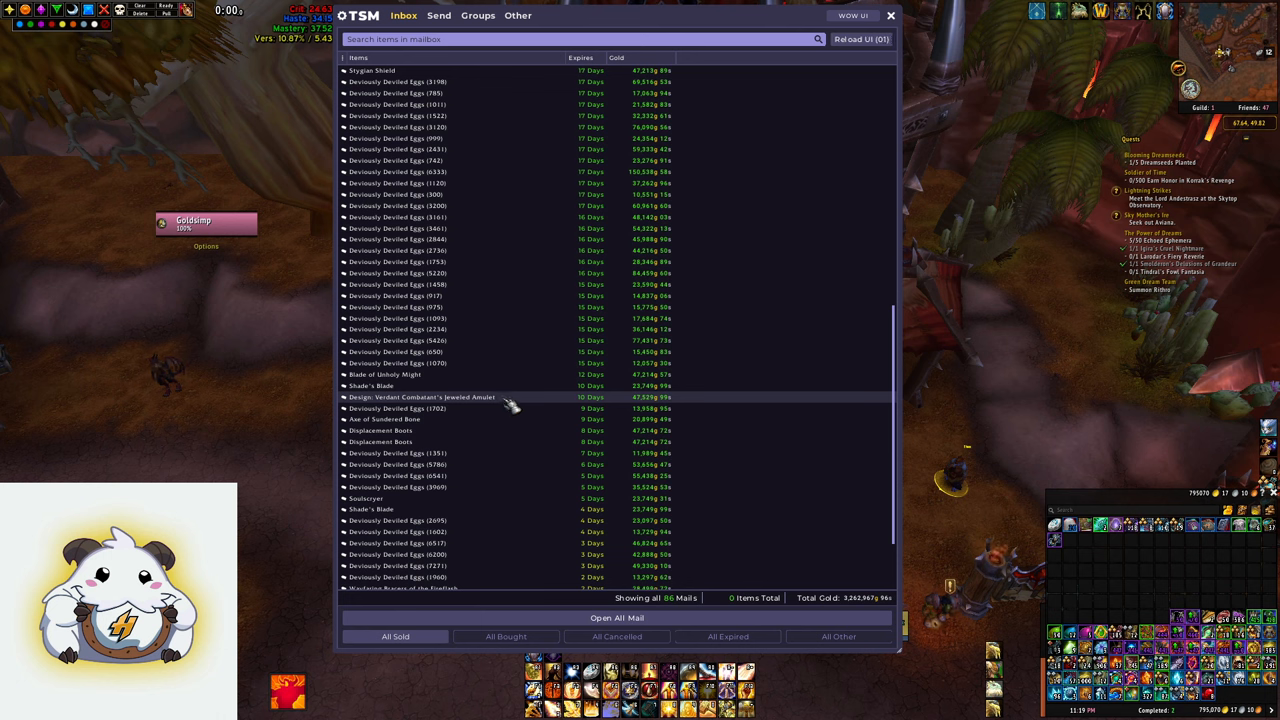
mouse_move(752, 400)
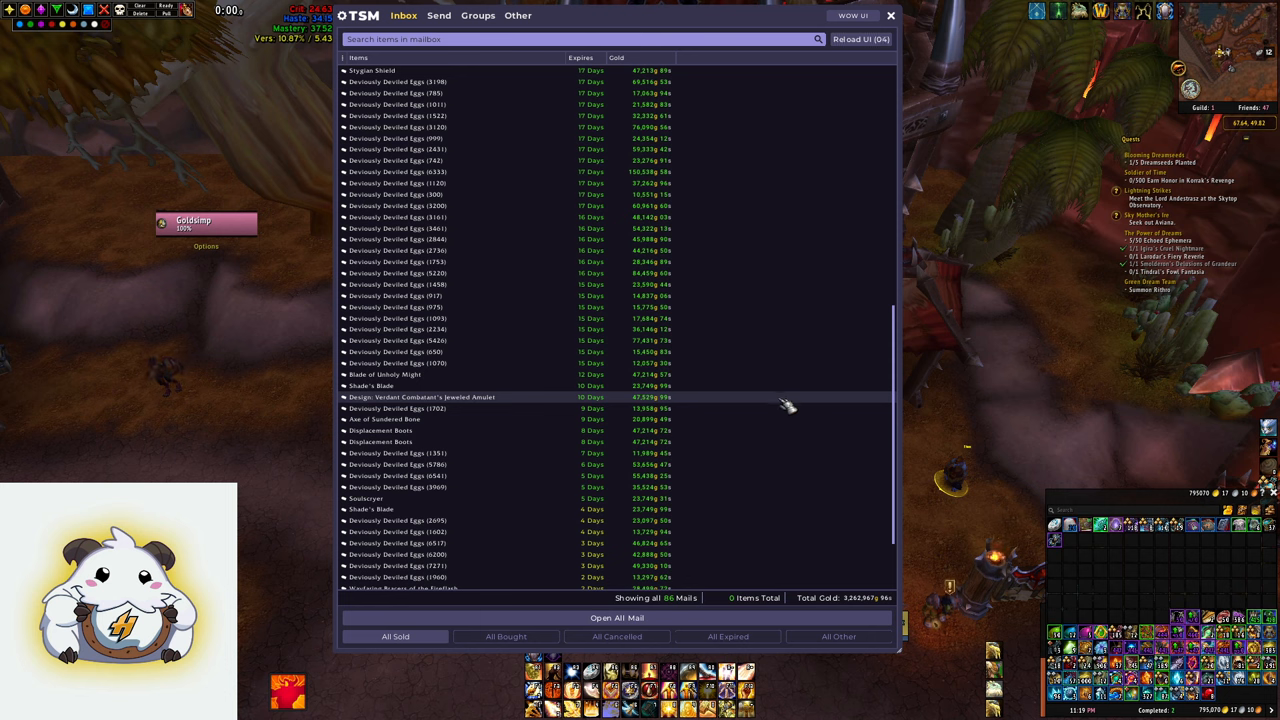
- Scroll up and down through the 86-mail TSM inbox list
scroll("up", 3)
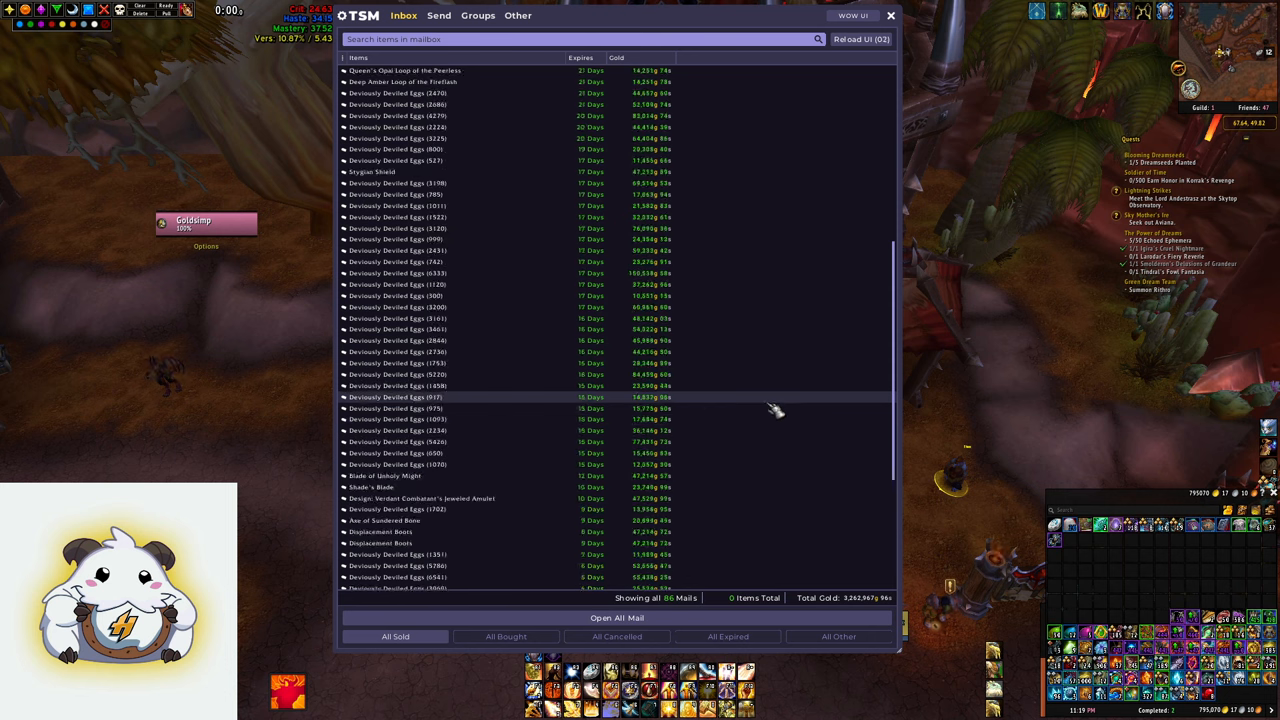
scroll("up", 3)
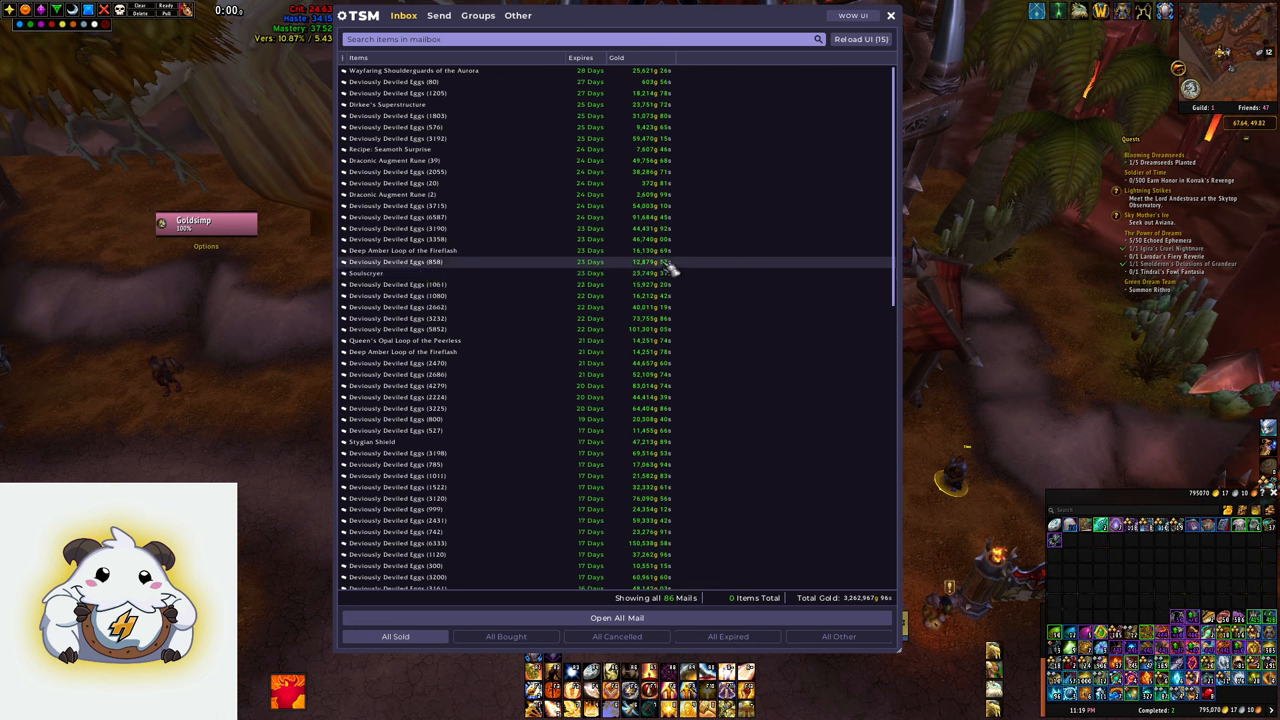
mouse_move(465, 77)
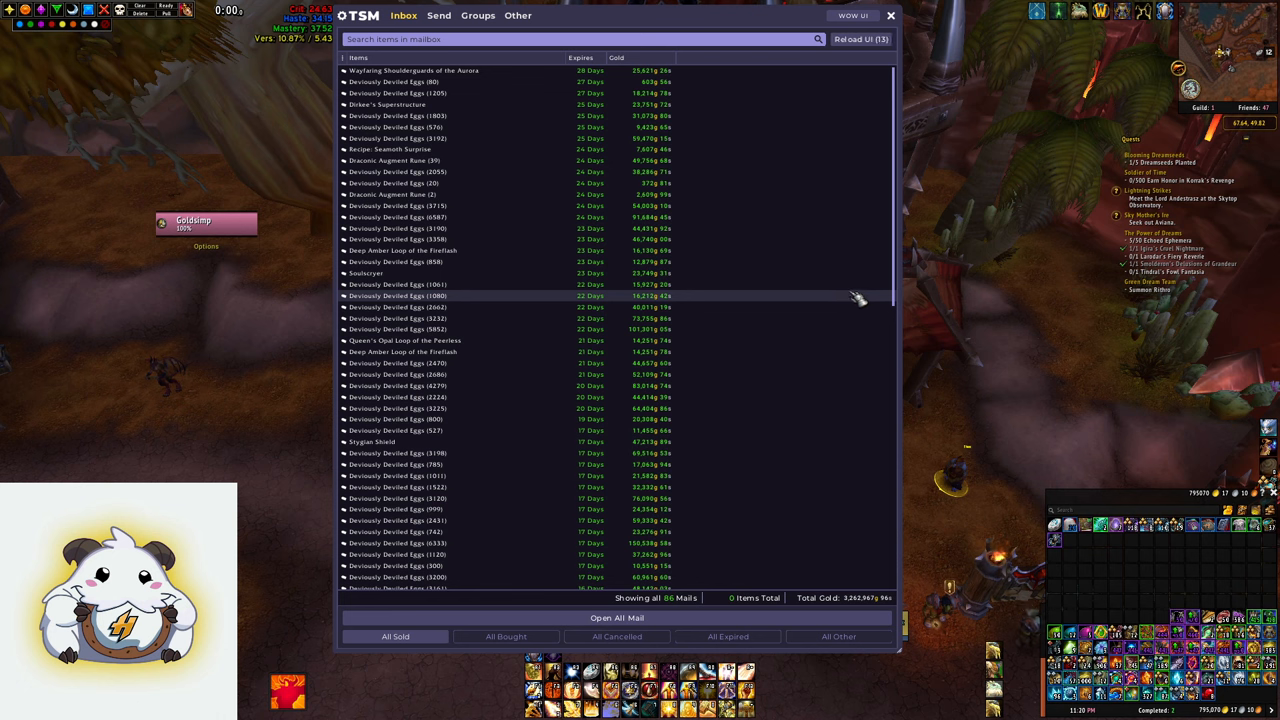
scroll("down", 3)
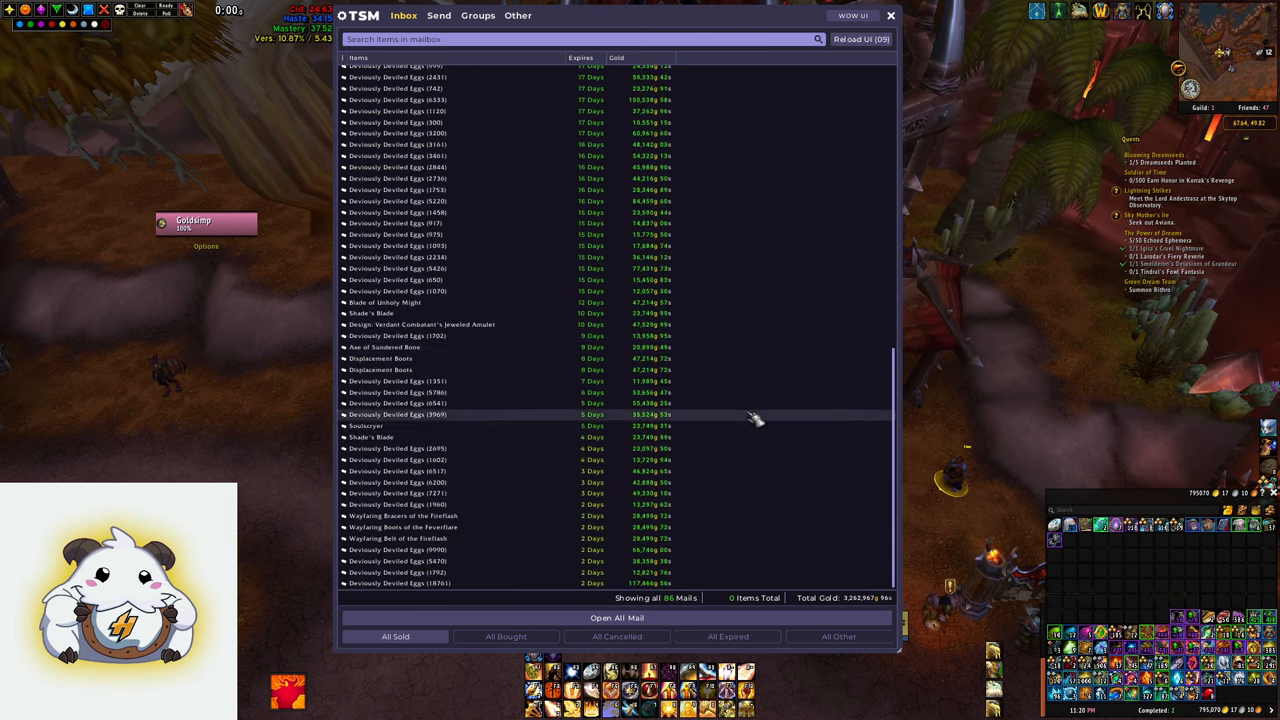
scroll("up", 3)
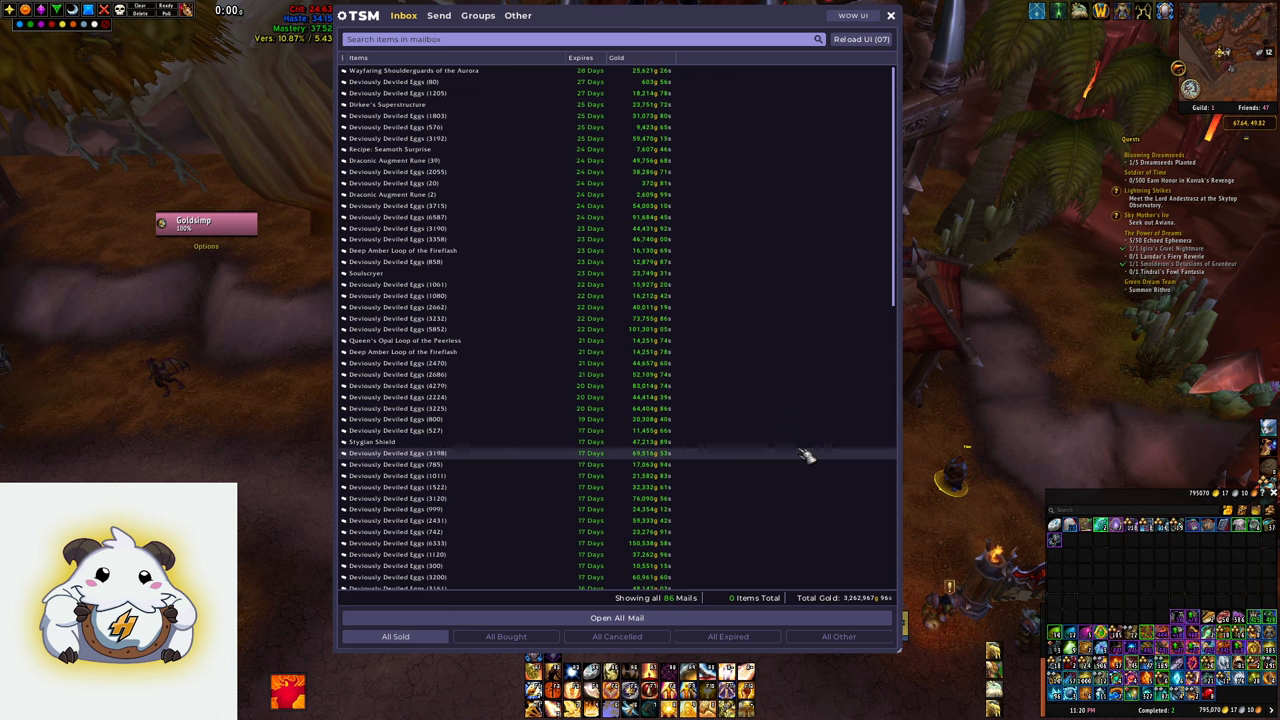
scroll("down", 3)
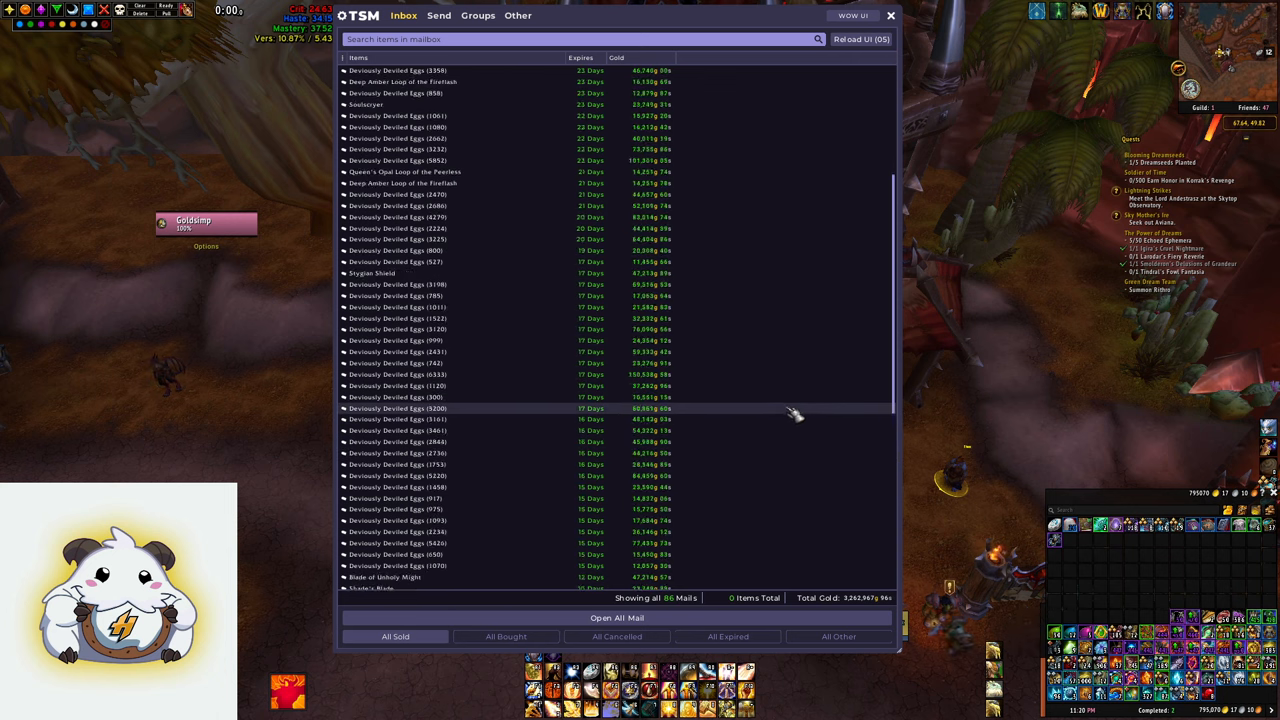
scroll("down", 3)
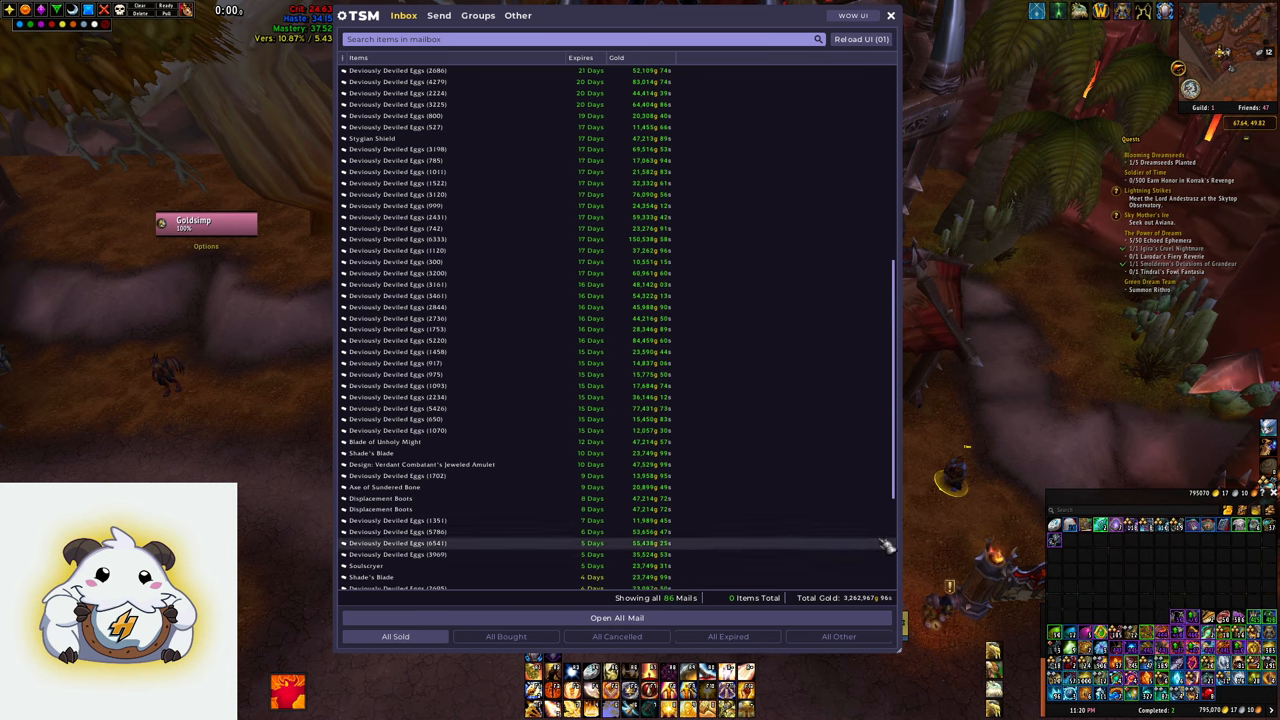
scroll("down", 3)
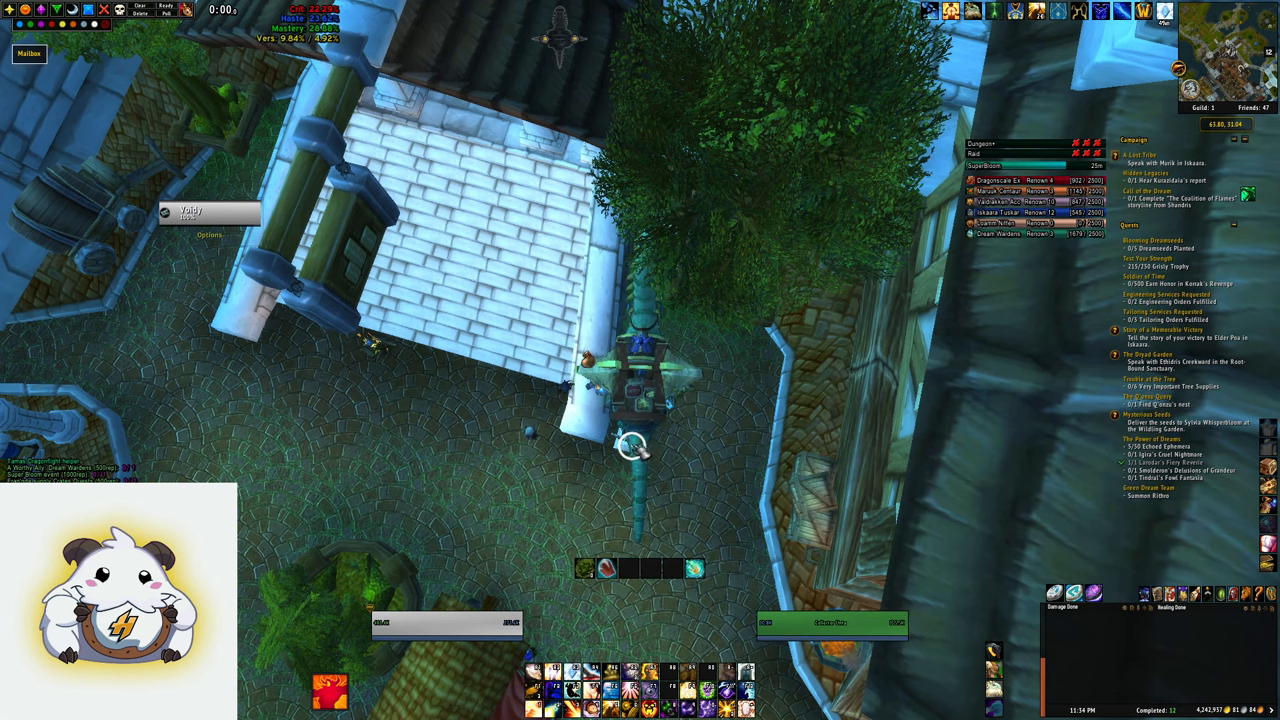
- Open this character's TSM Inbox showing 50 sold mails worth 749,337 gold
left_click(28, 53)
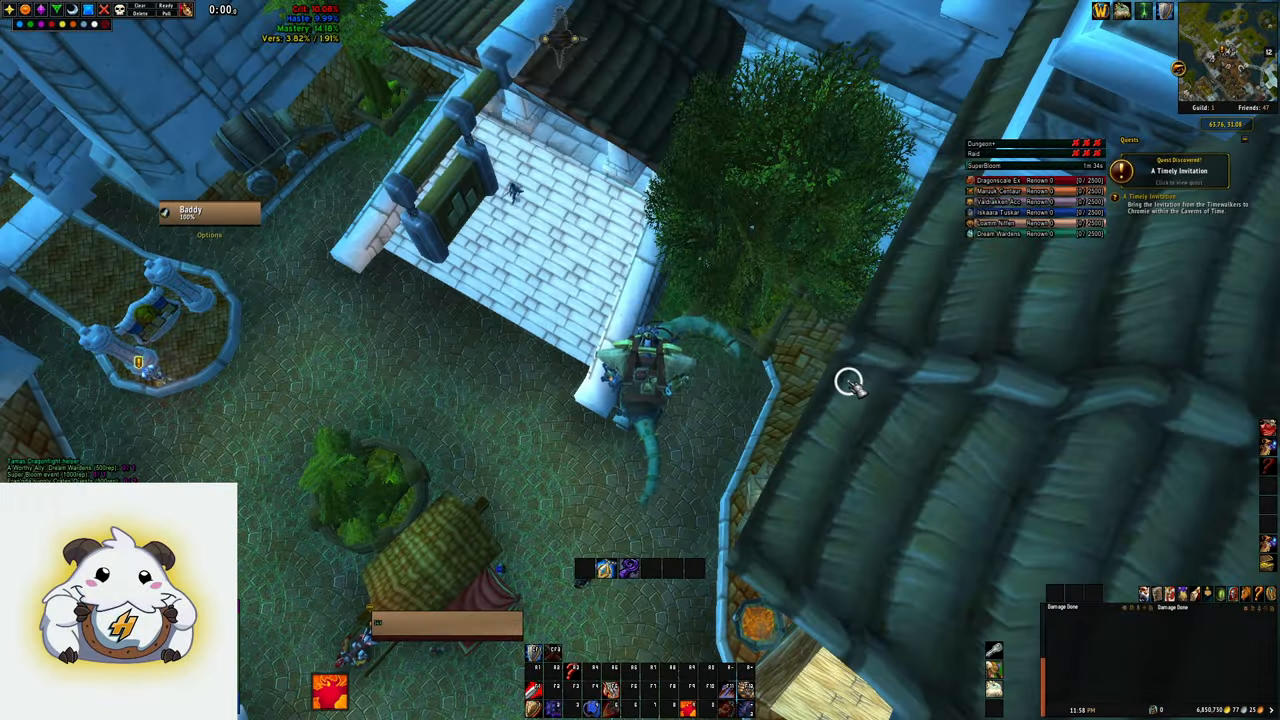
mouse_move(875, 415)
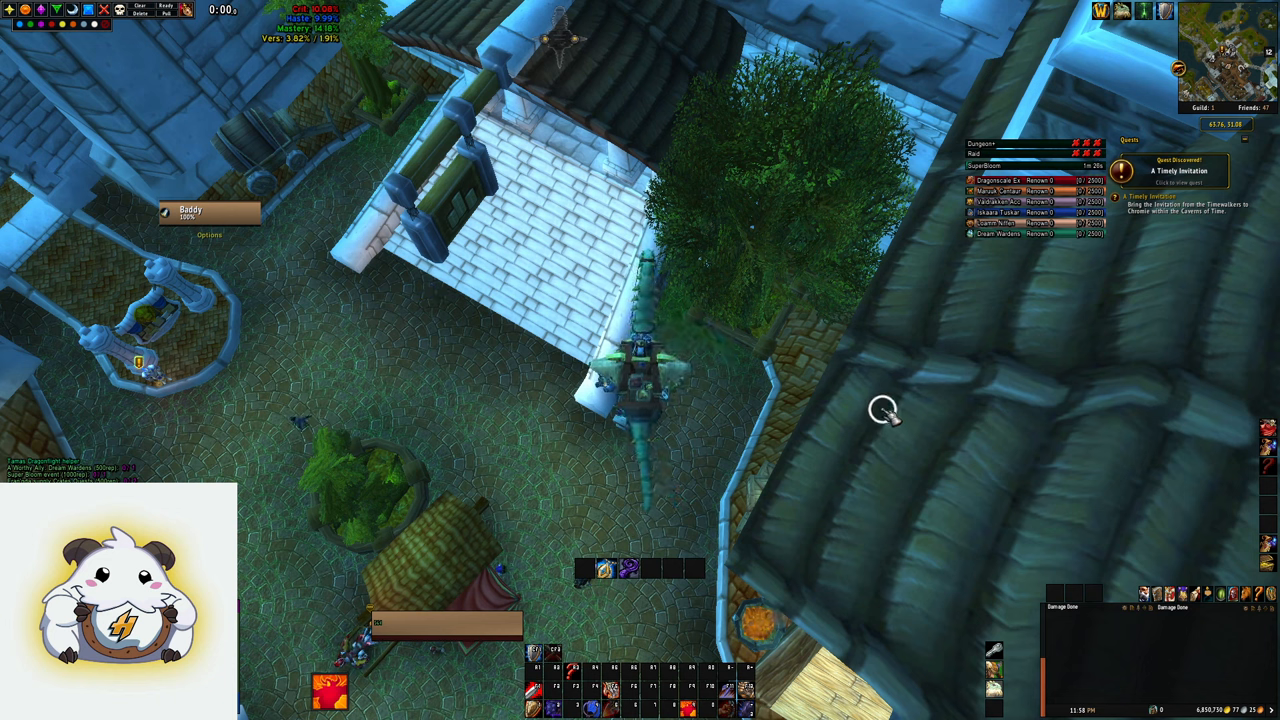
mouse_move(755, 443)
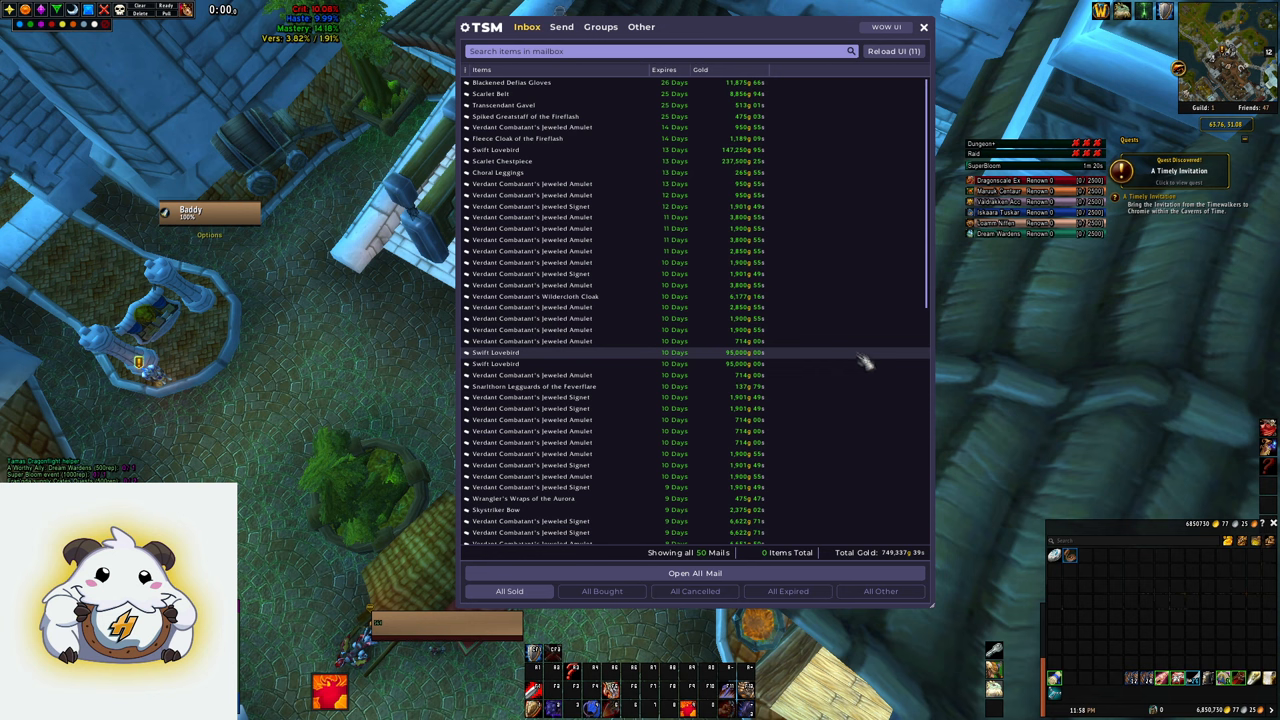
scroll("up", 3)
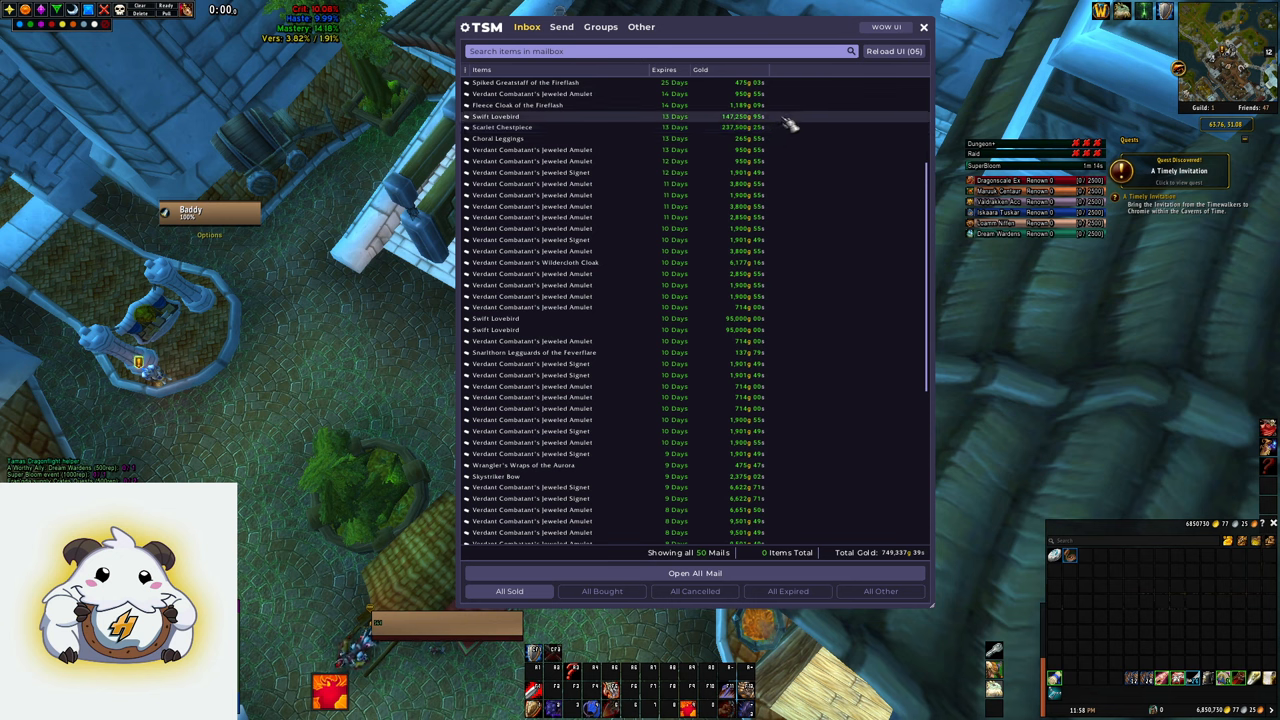
scroll("down", 3)
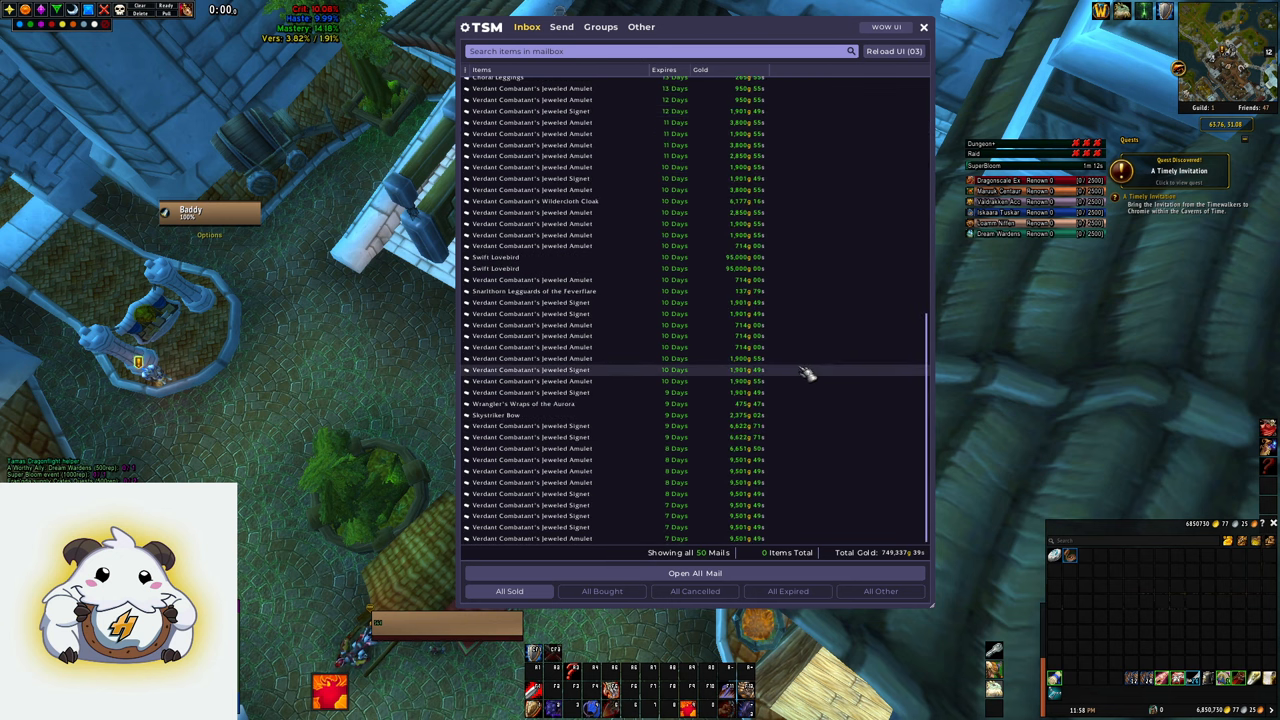
mouse_move(779, 444)
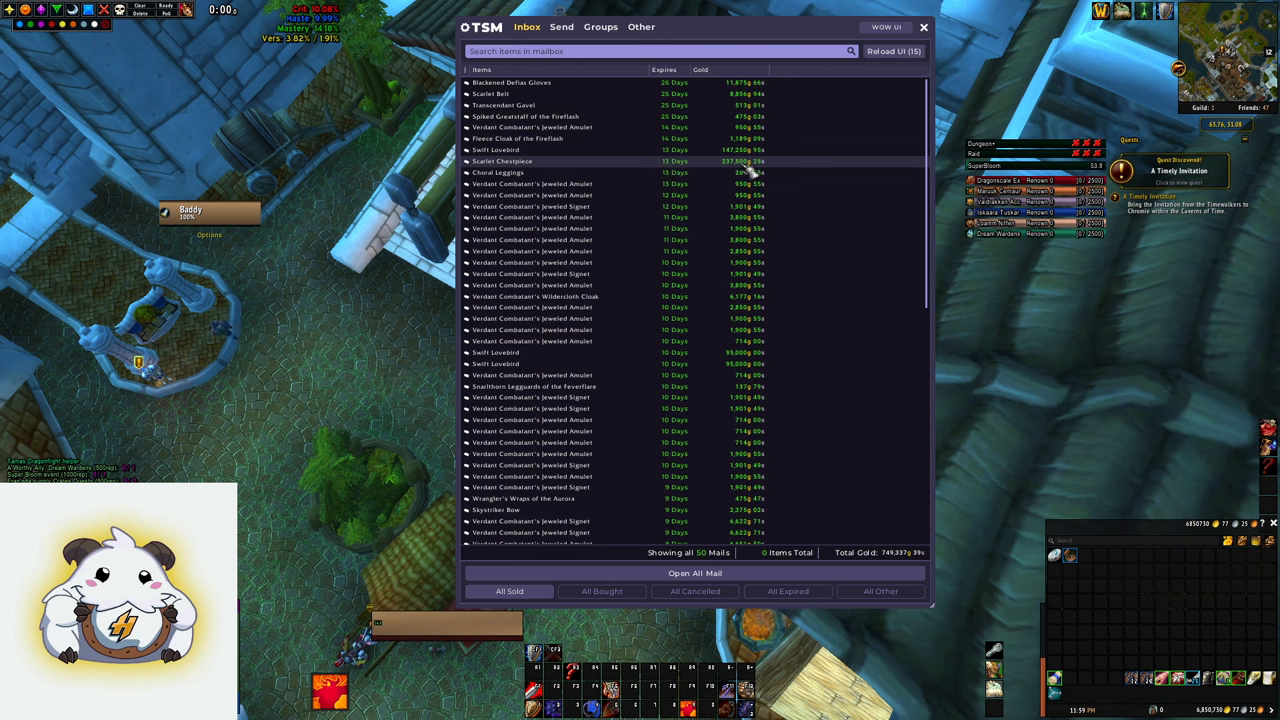
scroll("down", 3)
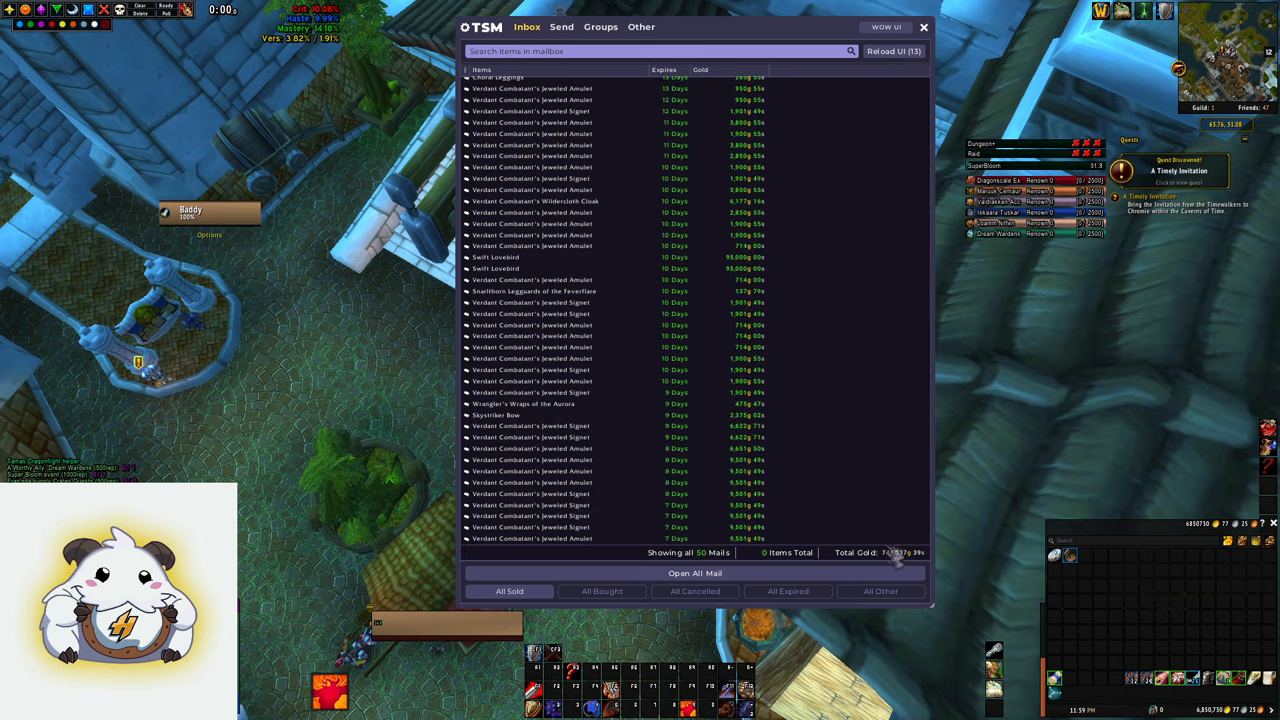